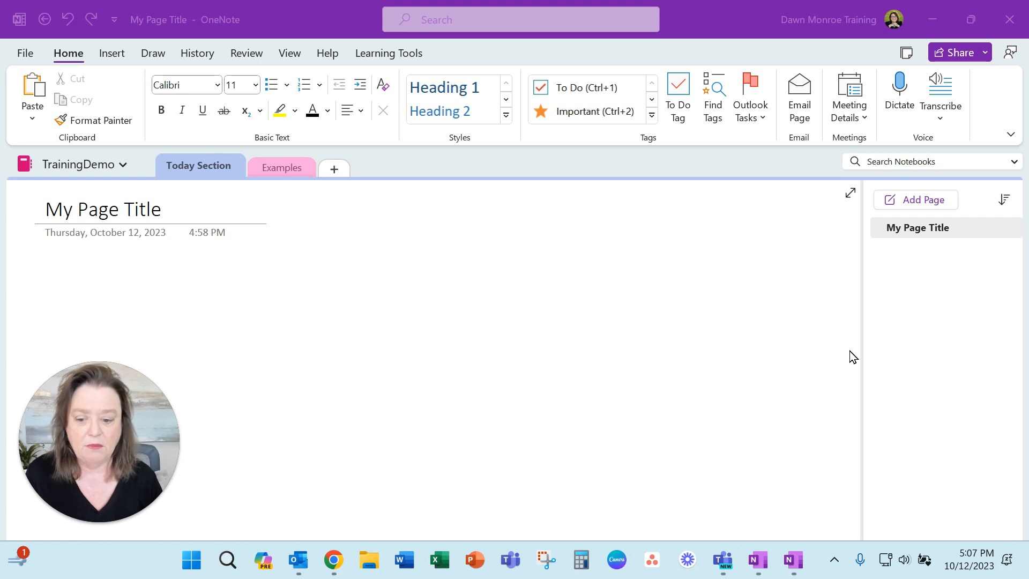
pyautogui.moveTo(321, 28)
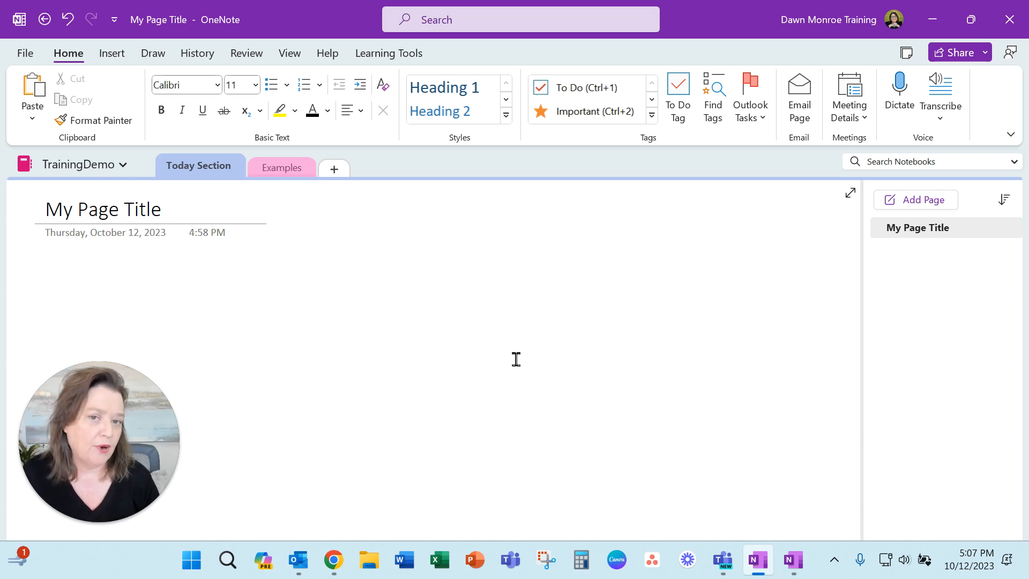
# - Bring OneNote for Windows 10 to the front and maximize it over the desktop app
pyautogui.click(46, 279)
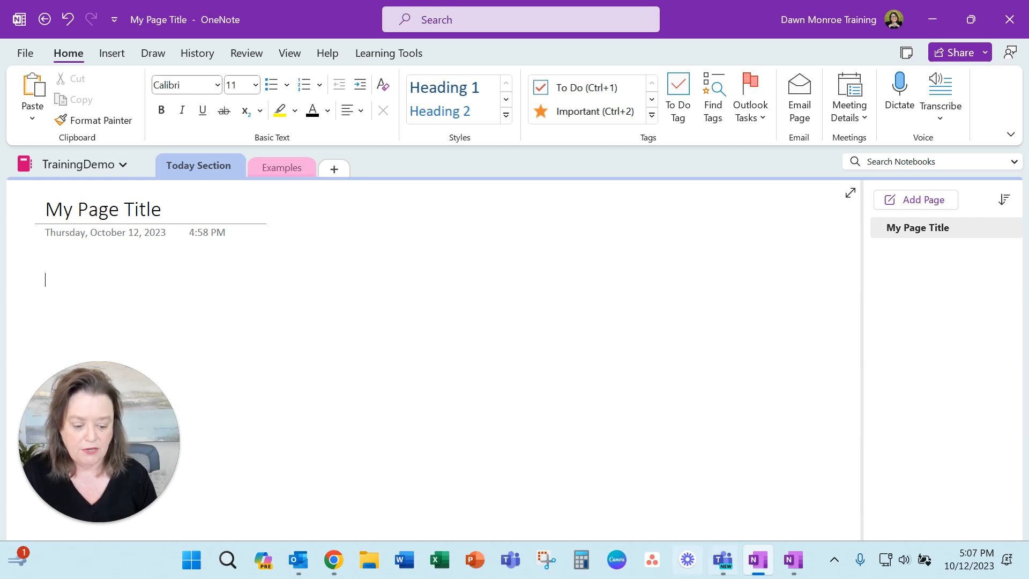
pyautogui.moveTo(792, 560)
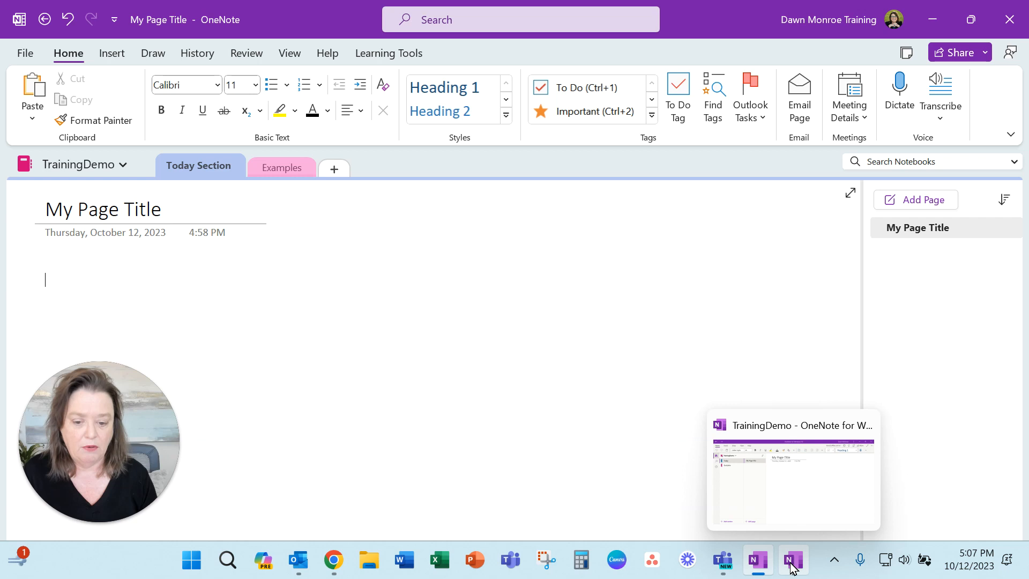
pyautogui.click(793, 559)
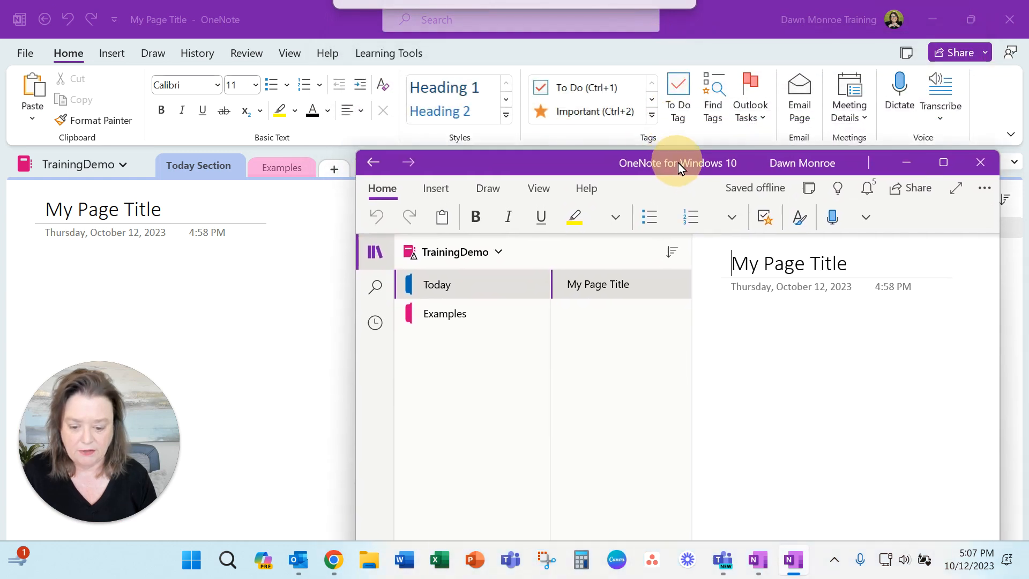
pyautogui.moveTo(121, 189)
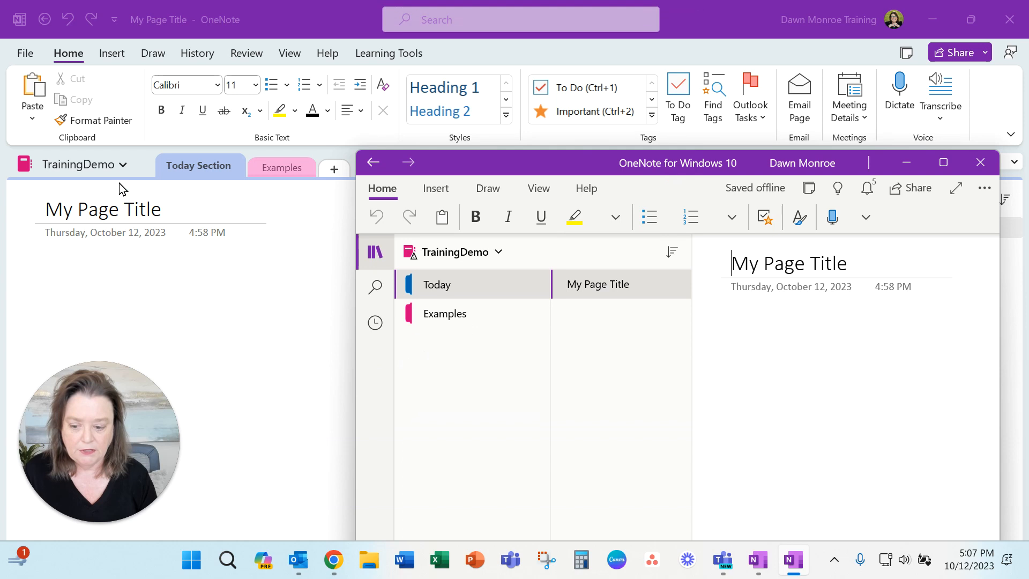
pyautogui.moveTo(103, 172)
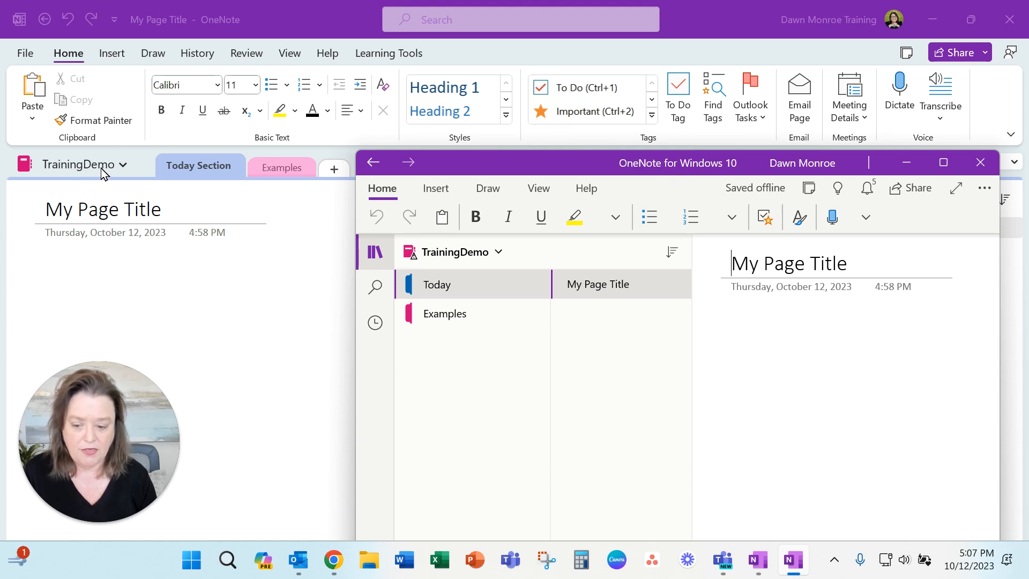
pyautogui.moveTo(427, 271)
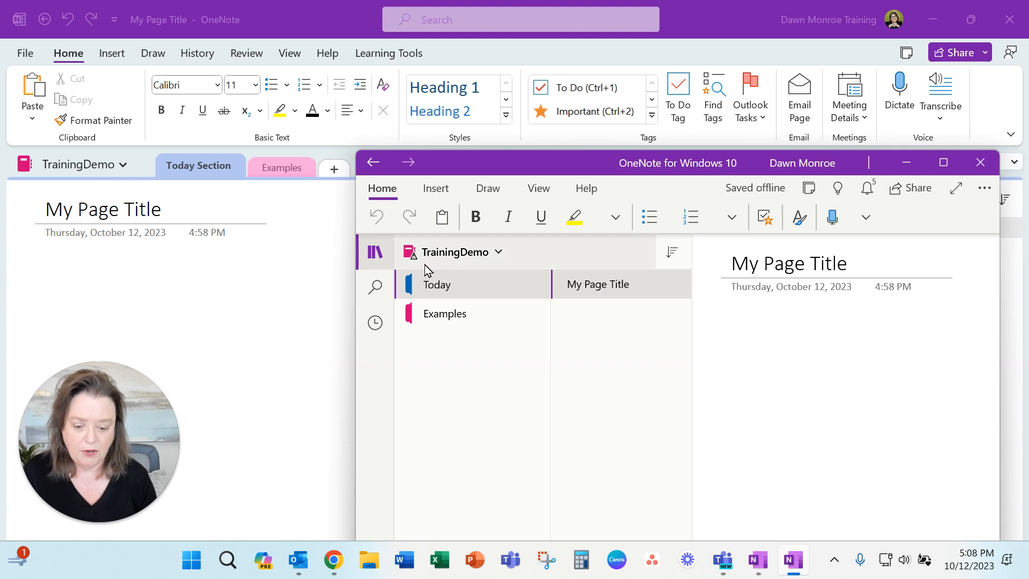
pyautogui.moveTo(455, 252)
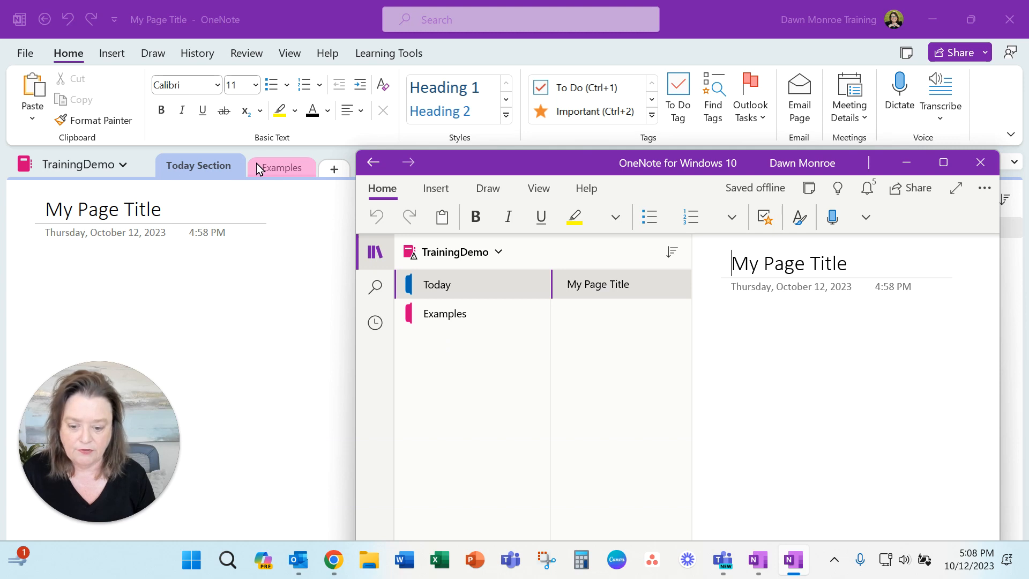
pyautogui.moveTo(281, 169)
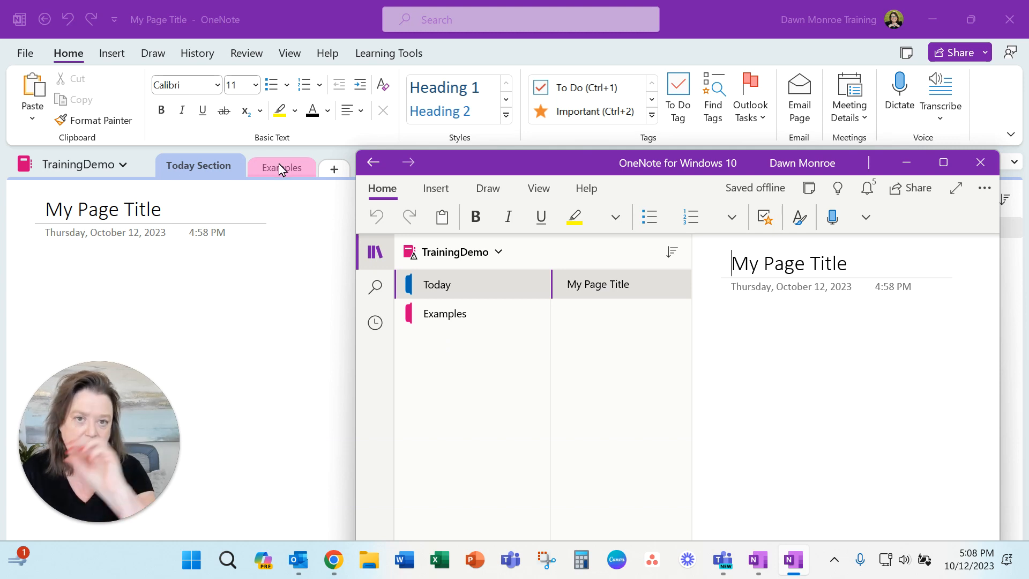
pyautogui.moveTo(356, 230)
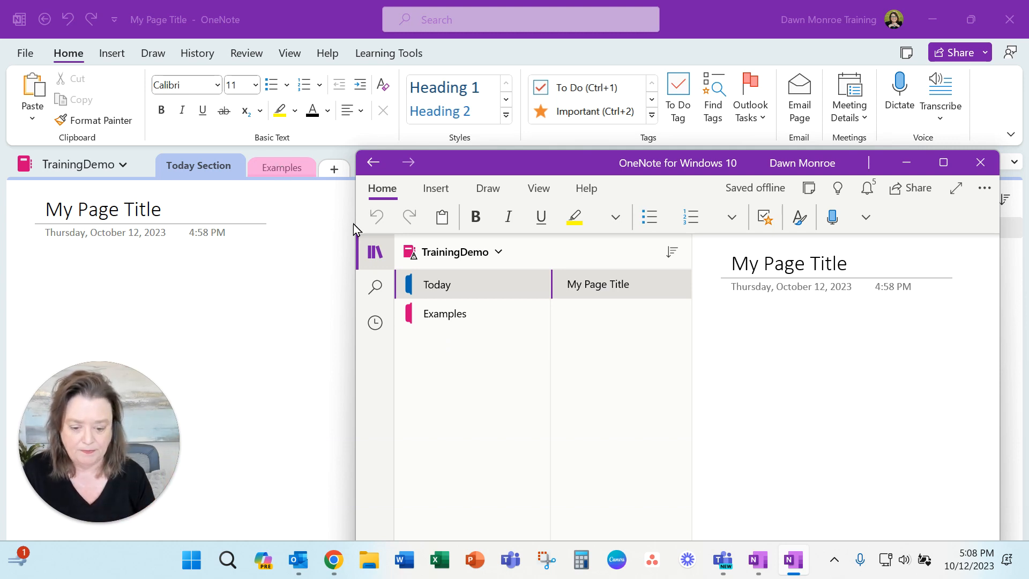
pyautogui.moveTo(624, 291)
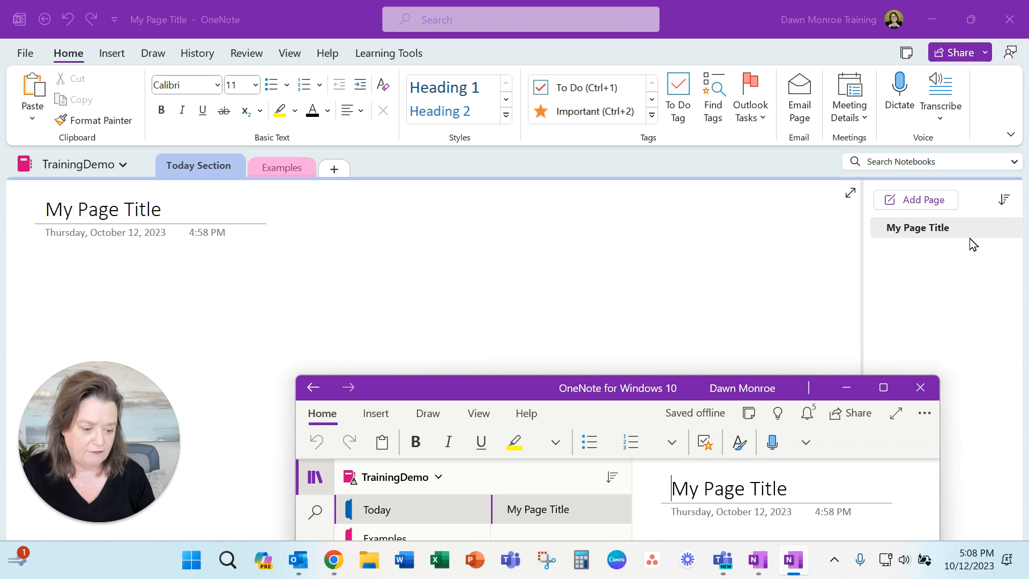
pyautogui.moveTo(883, 387)
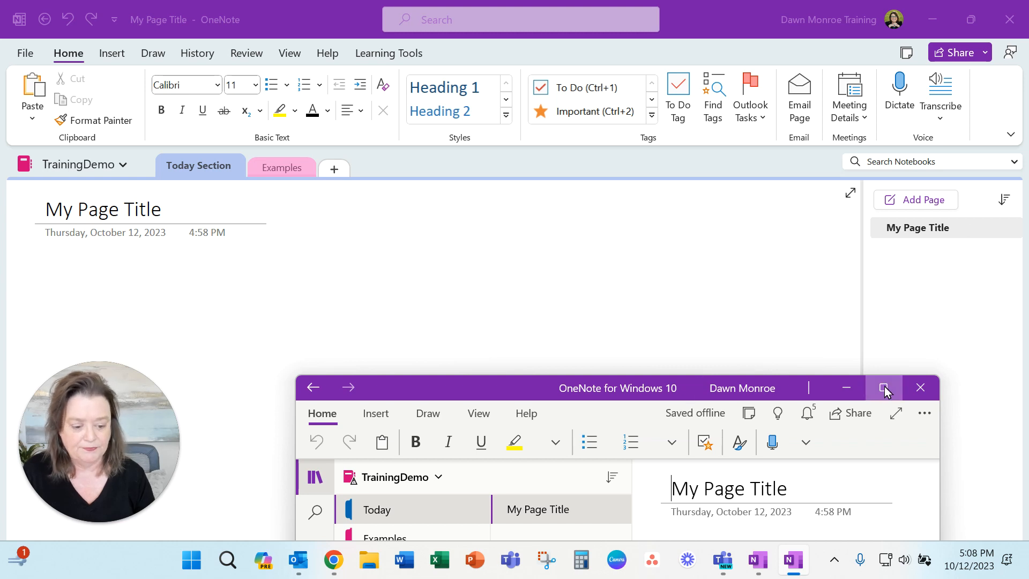
pyautogui.click(884, 387)
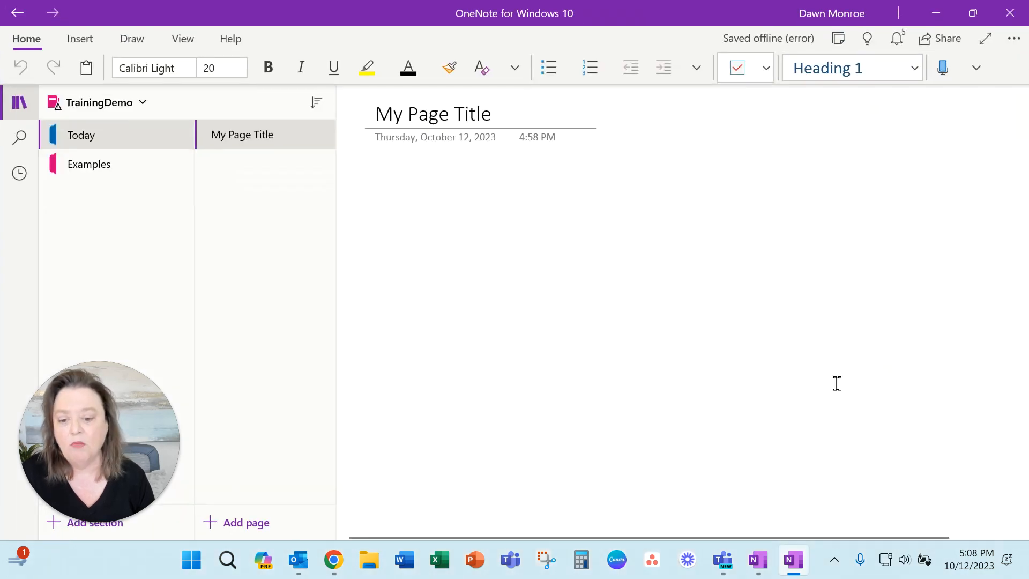
pyautogui.moveTo(333, 559)
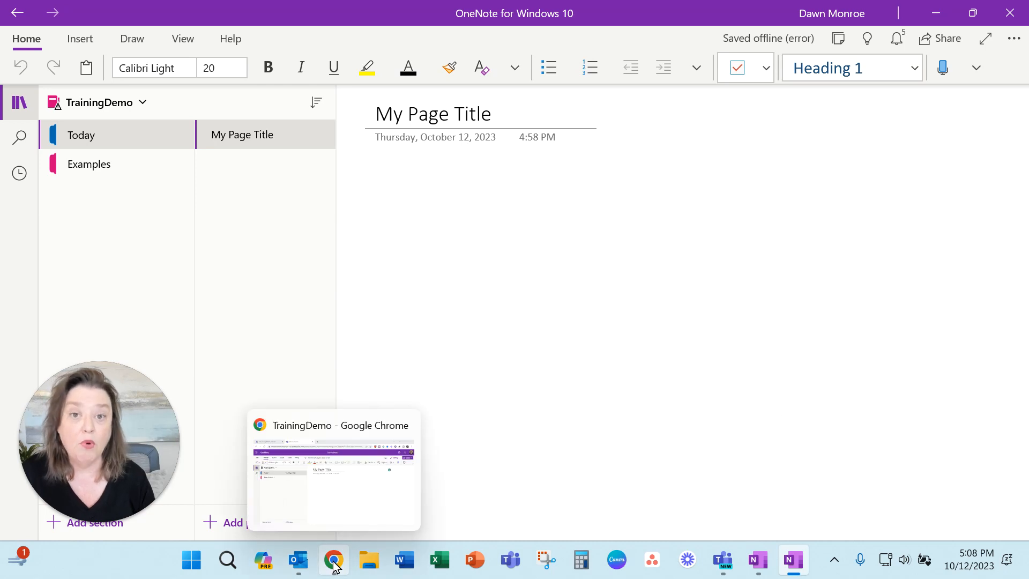
# - Switch to the TrainingDemo notebook tab in Chrome's OneNote for the web
pyautogui.click(333, 559)
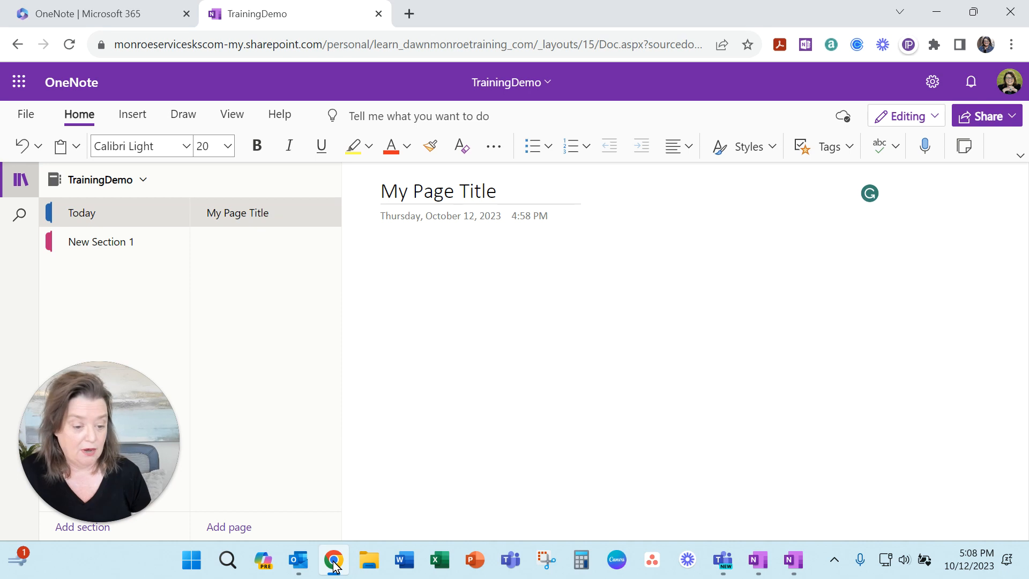
pyautogui.moveTo(290, 354)
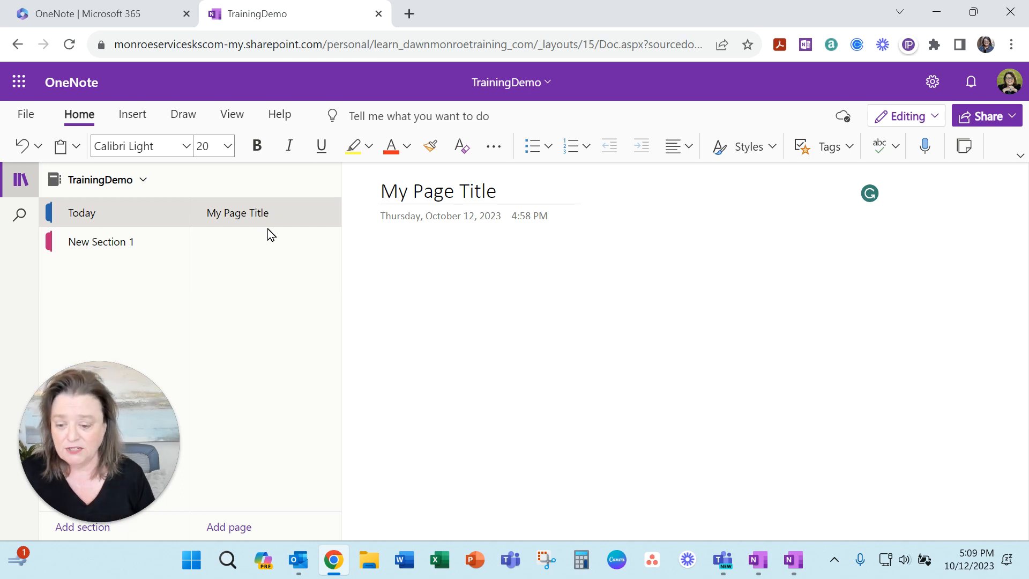
pyautogui.moveTo(108, 180)
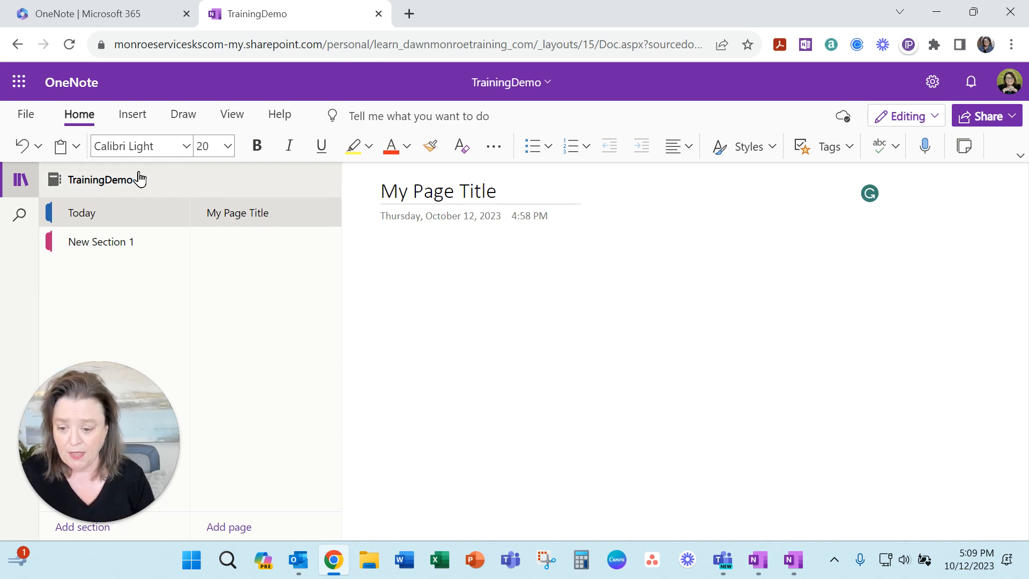
pyautogui.click(99, 179)
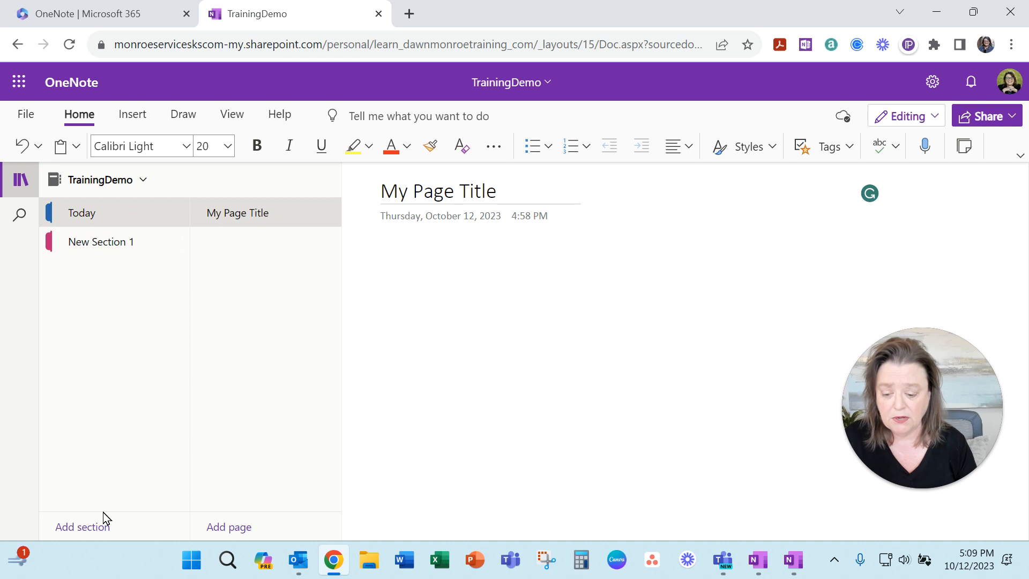
pyautogui.moveTo(82, 526)
pyautogui.write('Sam')
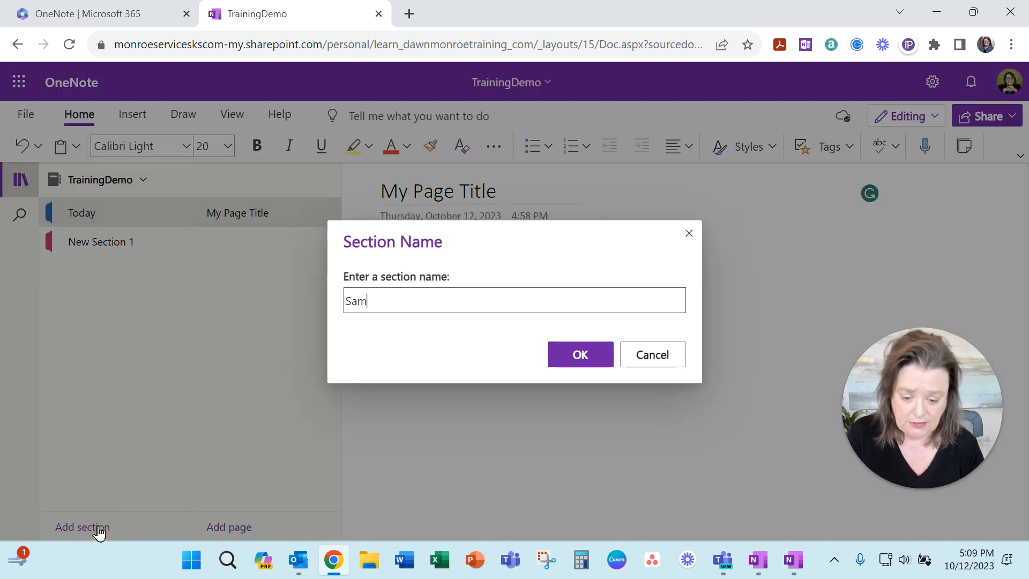
# - Name the new section 'Sample Section' and title its first page 'My Title'
pyautogui.write('ple')
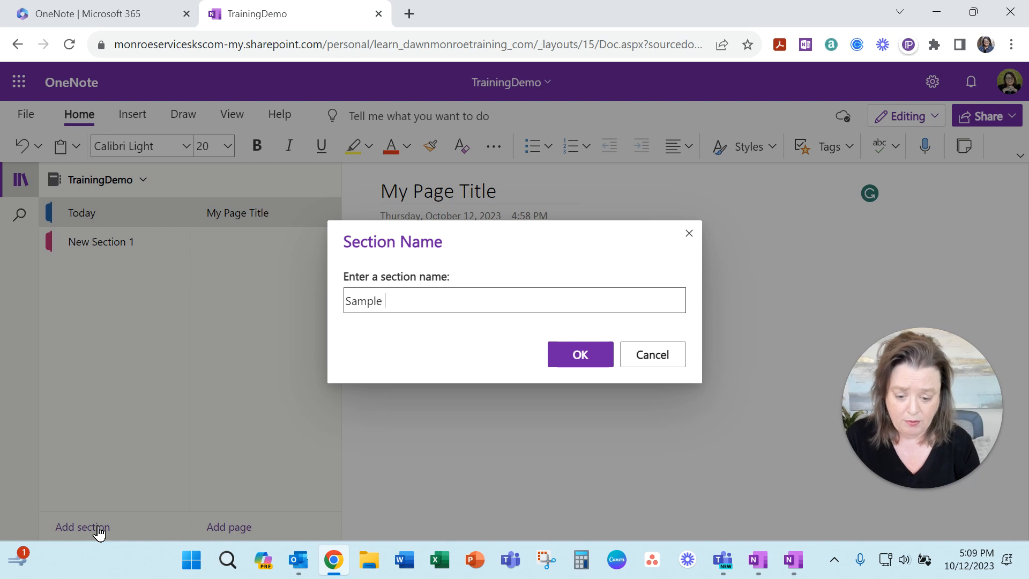
pyautogui.write('Section')
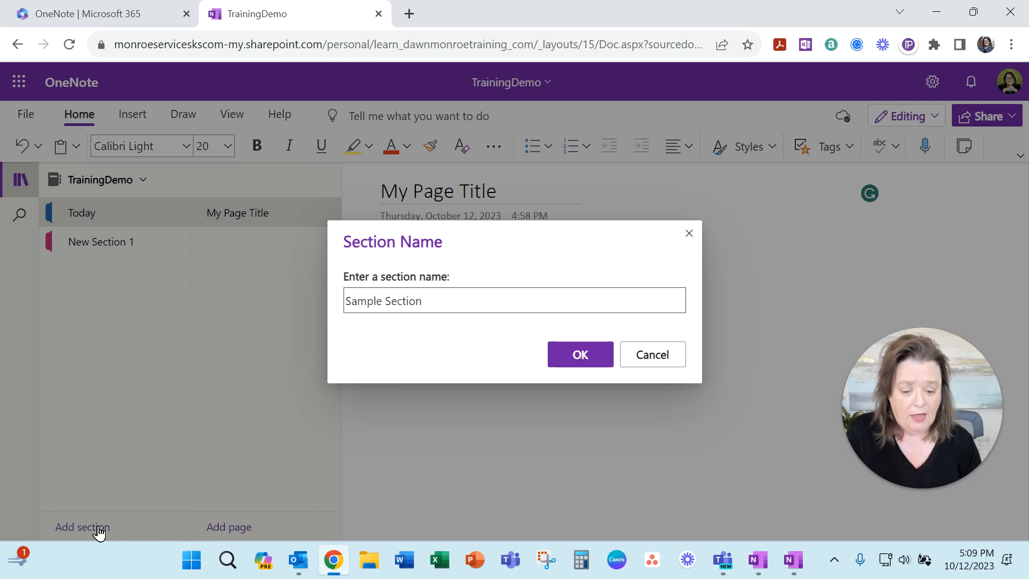
pyautogui.click(579, 354)
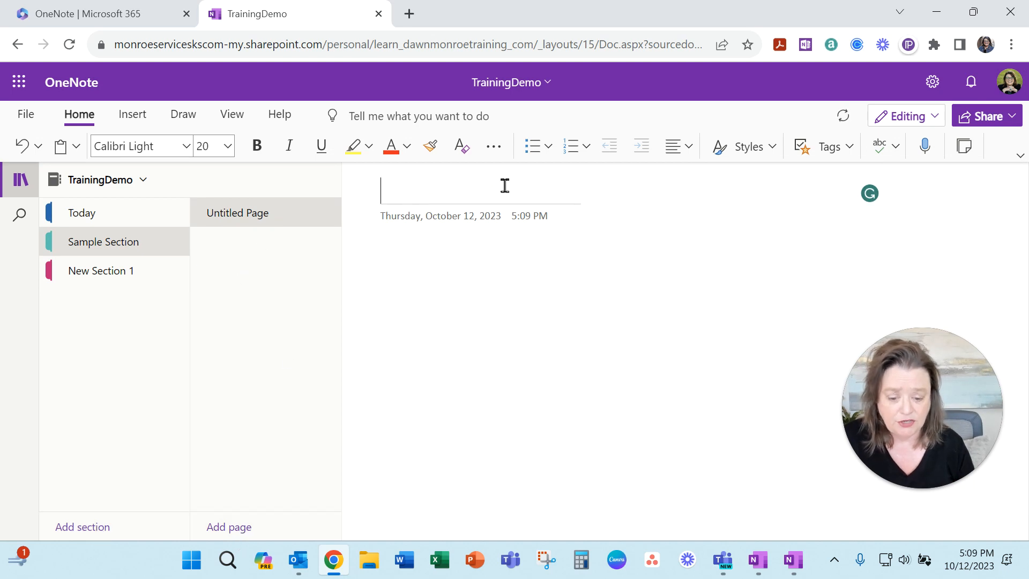
pyautogui.write('My T')
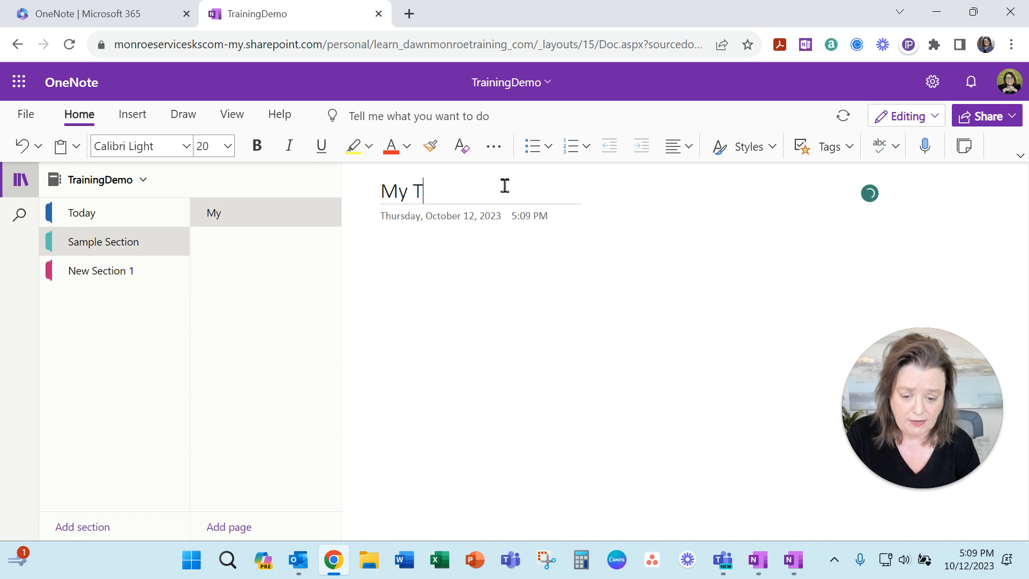
pyautogui.write('itle')
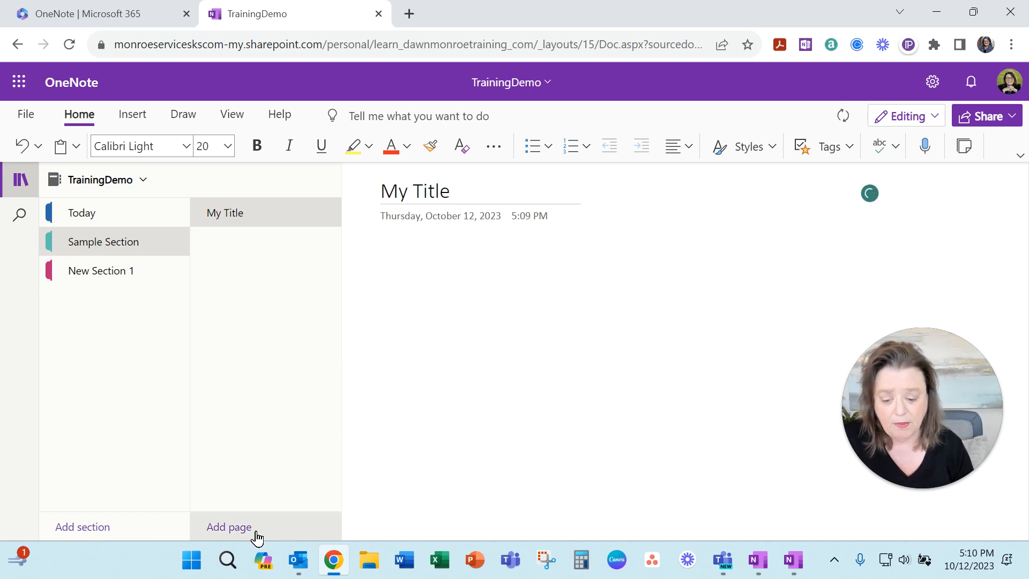
# - Add a second, untitled page to Sample Section
pyautogui.click(228, 526)
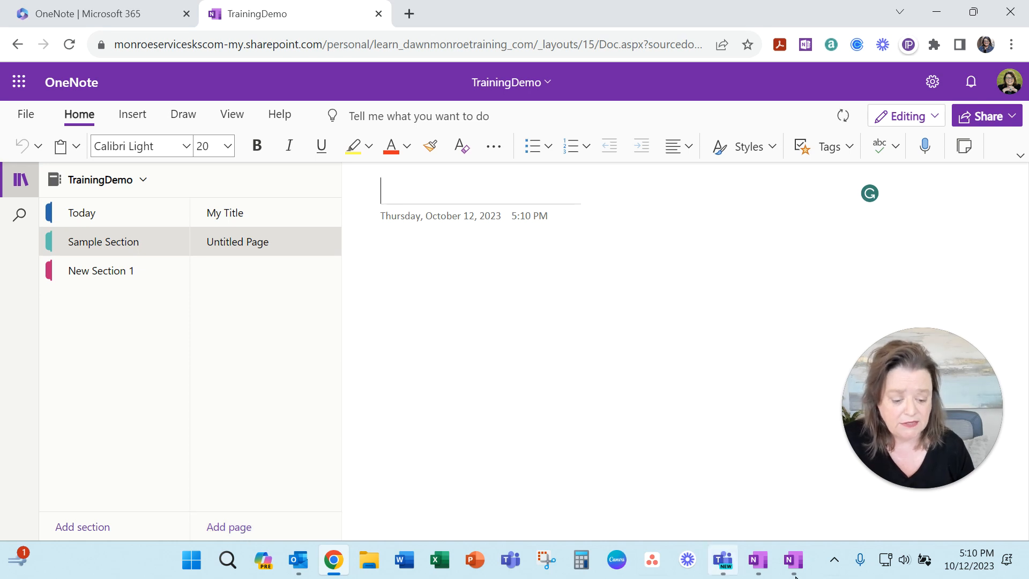
pyautogui.moveTo(756, 560)
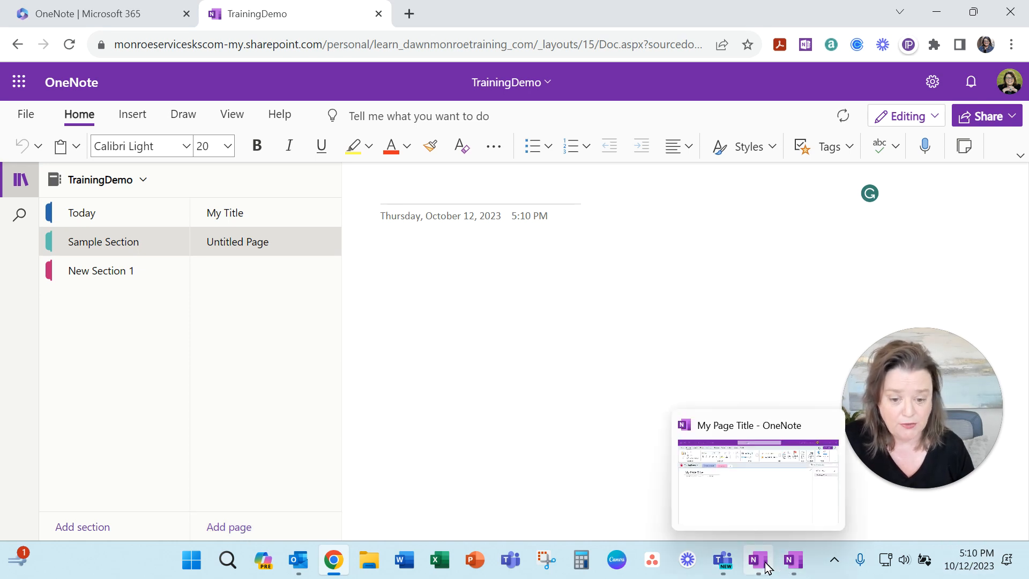
# - Return to the desktop OneNote app's My Page Title page and show the Insert tools
pyautogui.click(757, 470)
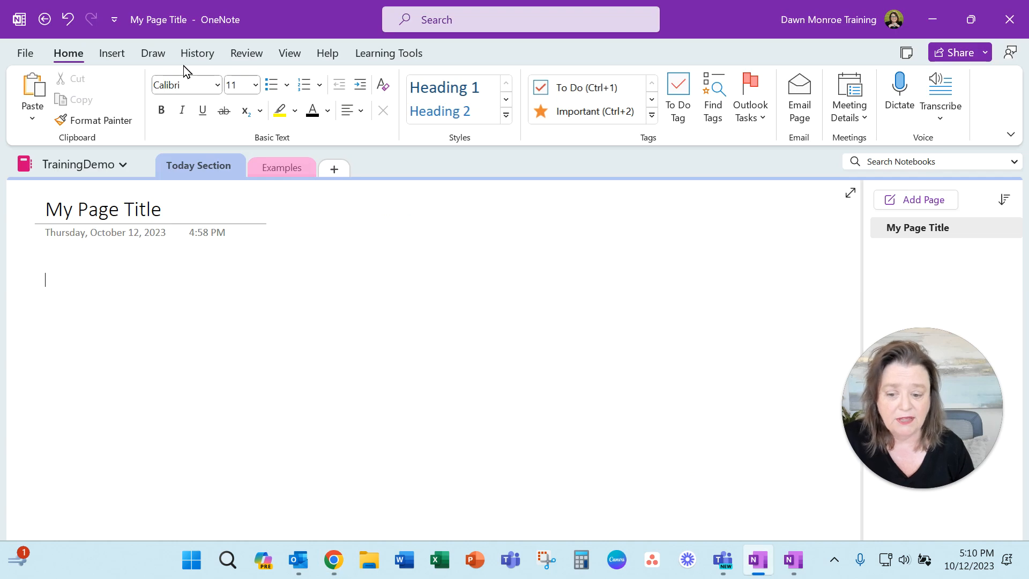
pyautogui.moveTo(476, 139)
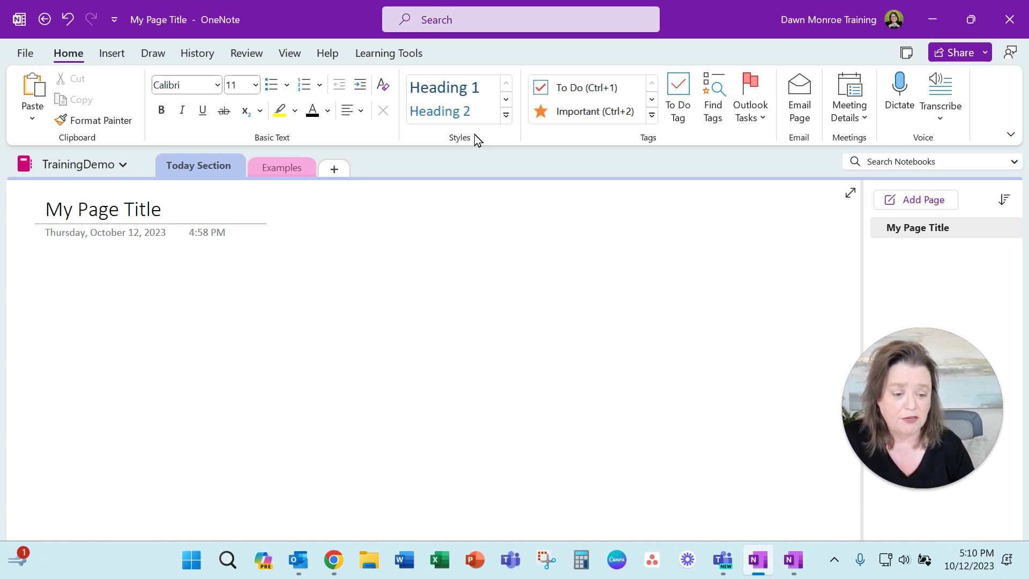
pyautogui.click(46, 279)
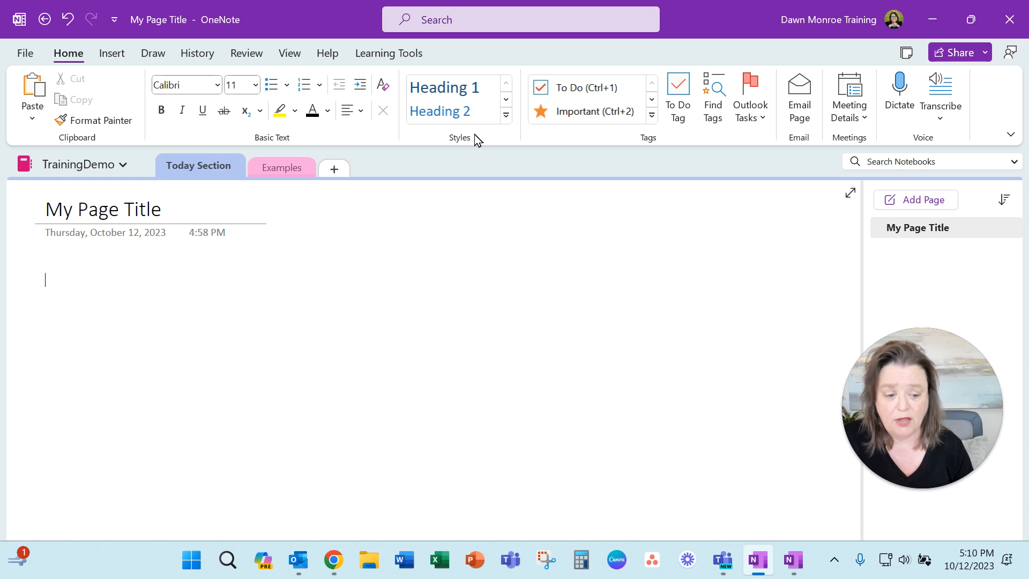
pyautogui.click(111, 53)
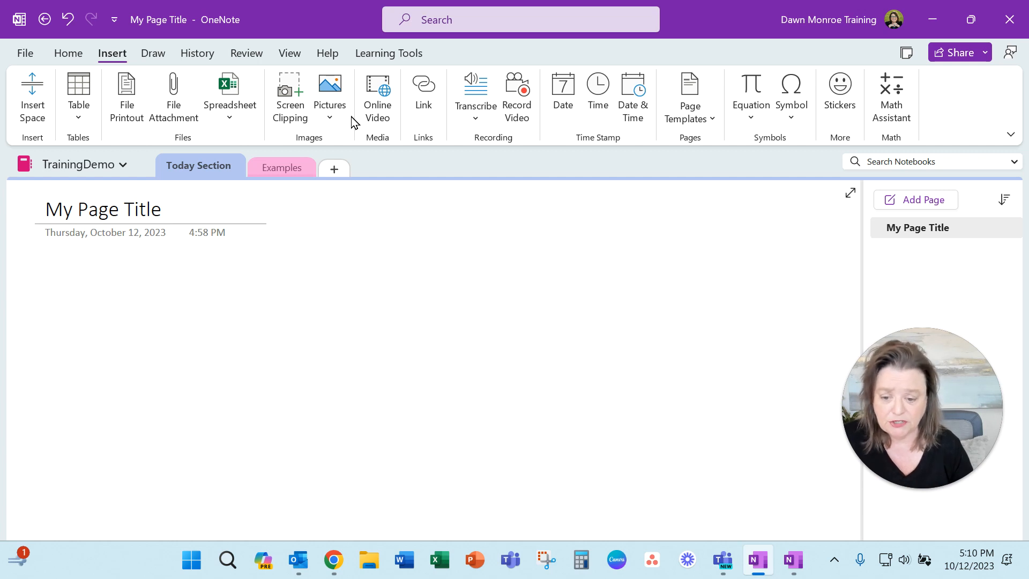
# - Write a placeholder note 'Disliflds jflkdsif ldsj' in an empty spot on My Page Title
pyautogui.click(220, 308)
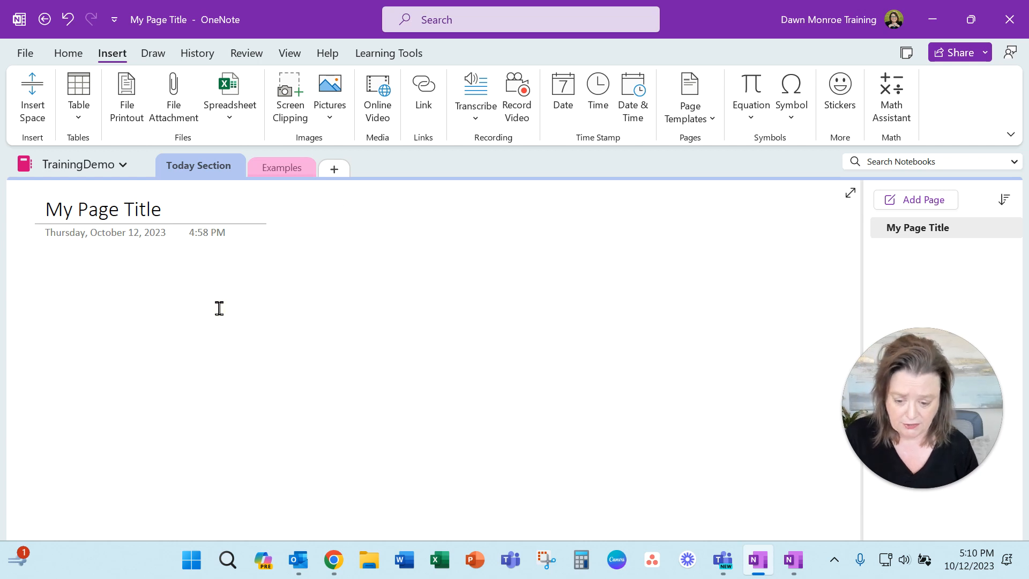
pyautogui.write('Disliflds jflk')
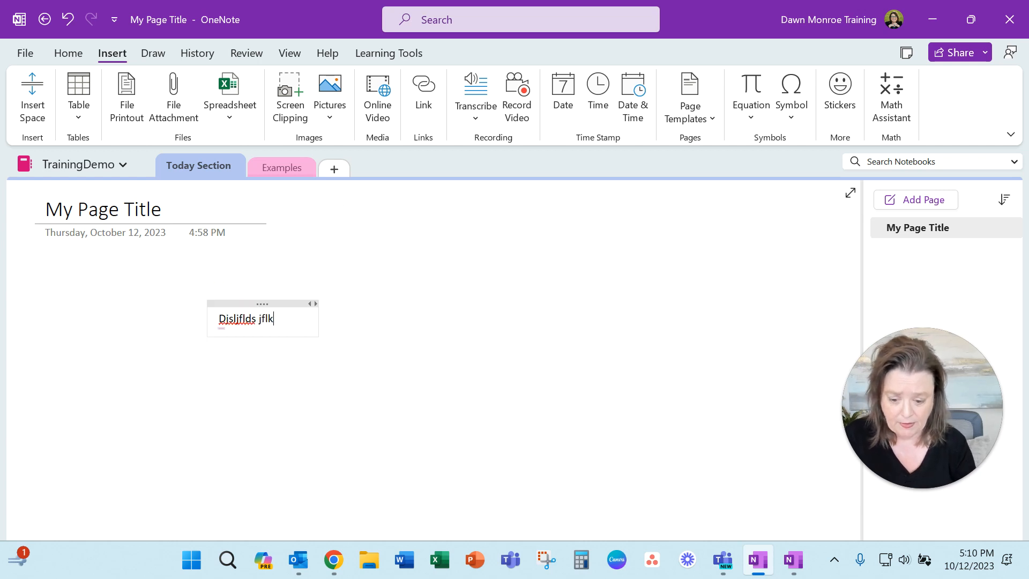
pyautogui.write('dsif ldsj')
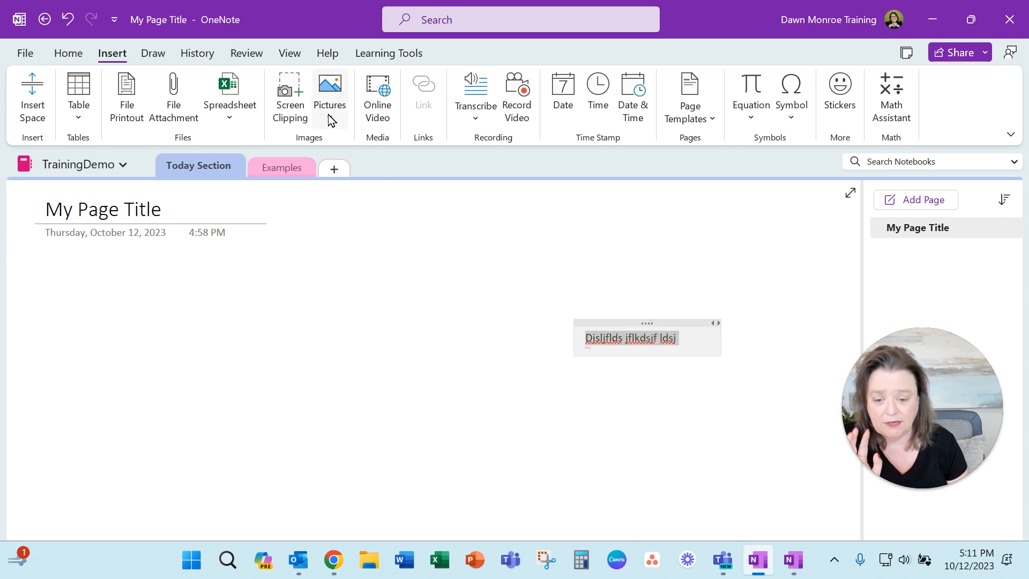
# - Insert a picture from file, choosing the lotus photo in the Flowers folder
pyautogui.click(330, 95)
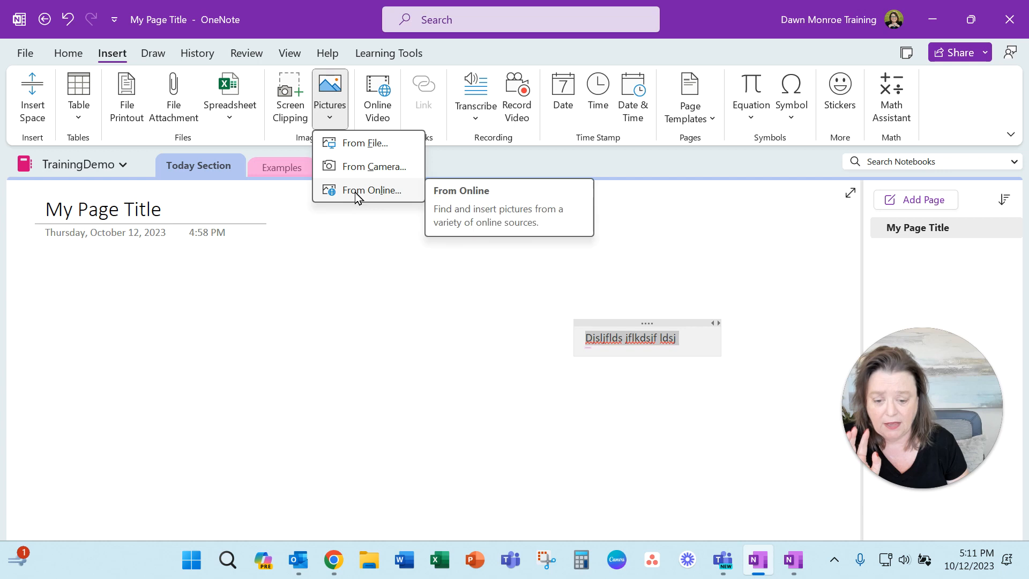
pyautogui.click(353, 152)
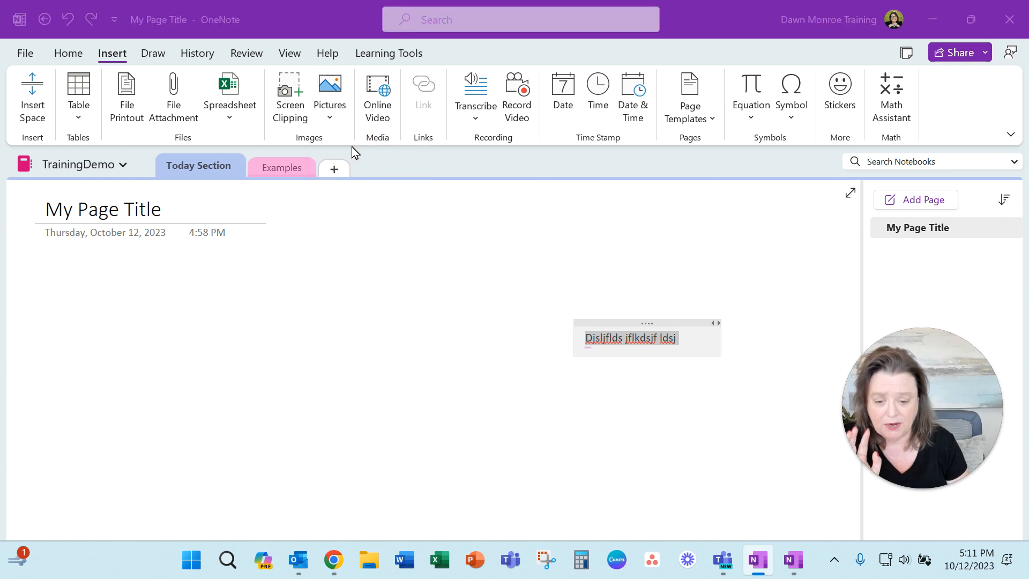
pyautogui.click(330, 91)
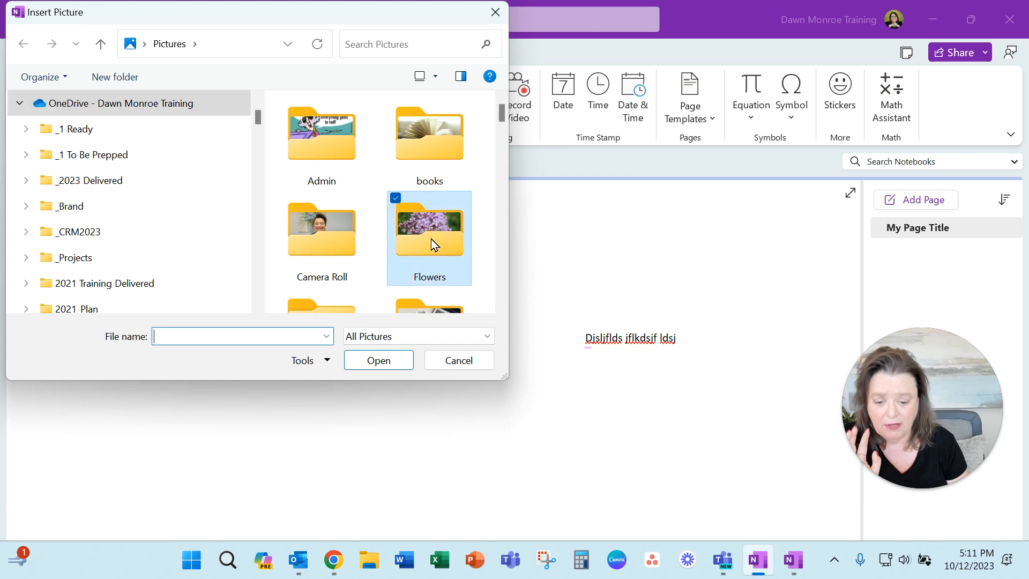
pyautogui.doubleClick(429, 237)
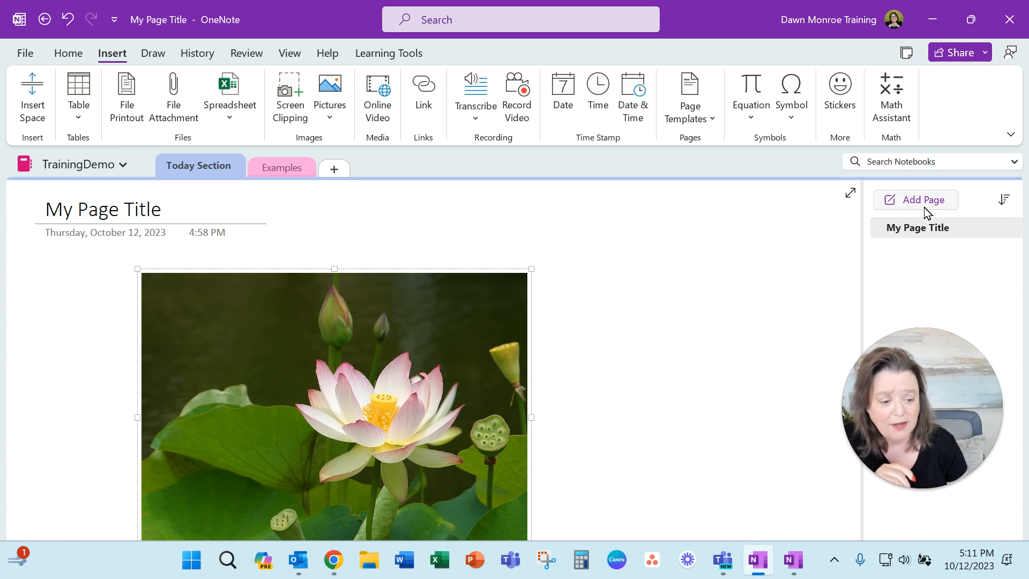
# - Add a new untitled page below My Page Title in Today Section
pyautogui.click(923, 199)
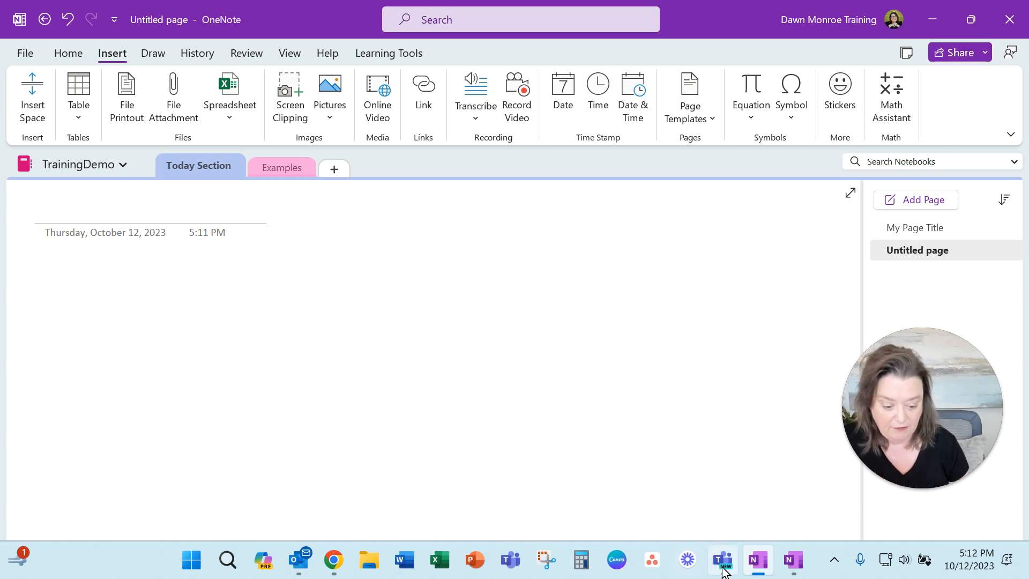
# - Switch to Microsoft Teams and view the TrainingDemo notebook tab in Teams Tech Talk
pyautogui.click(721, 560)
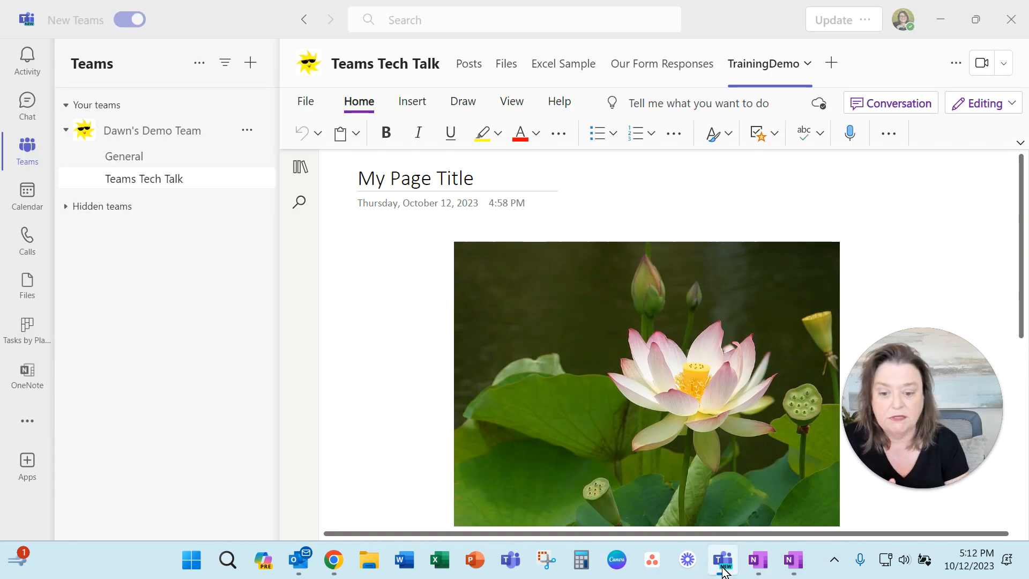
pyautogui.click(360, 178)
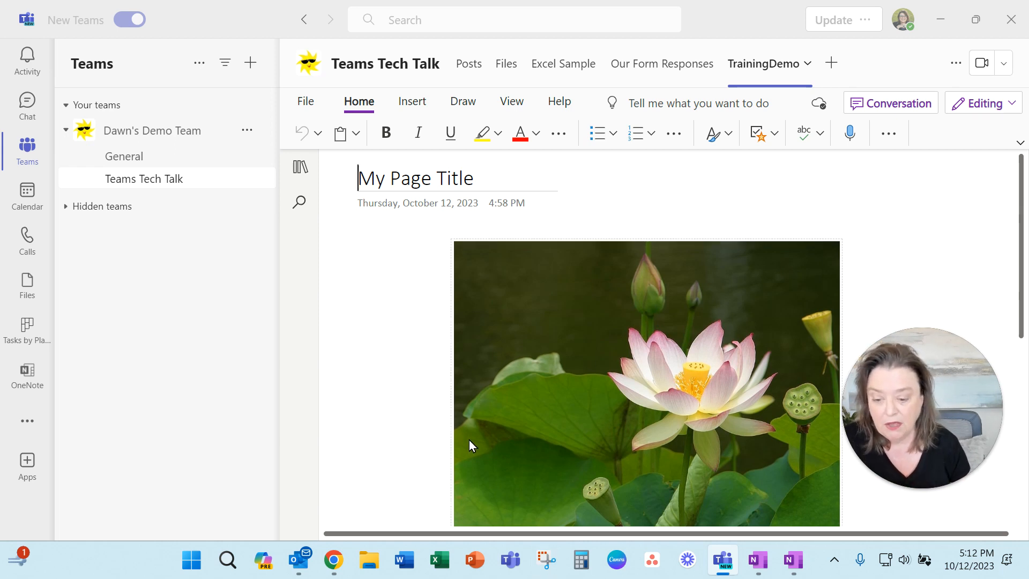
pyautogui.moveTo(37, 349)
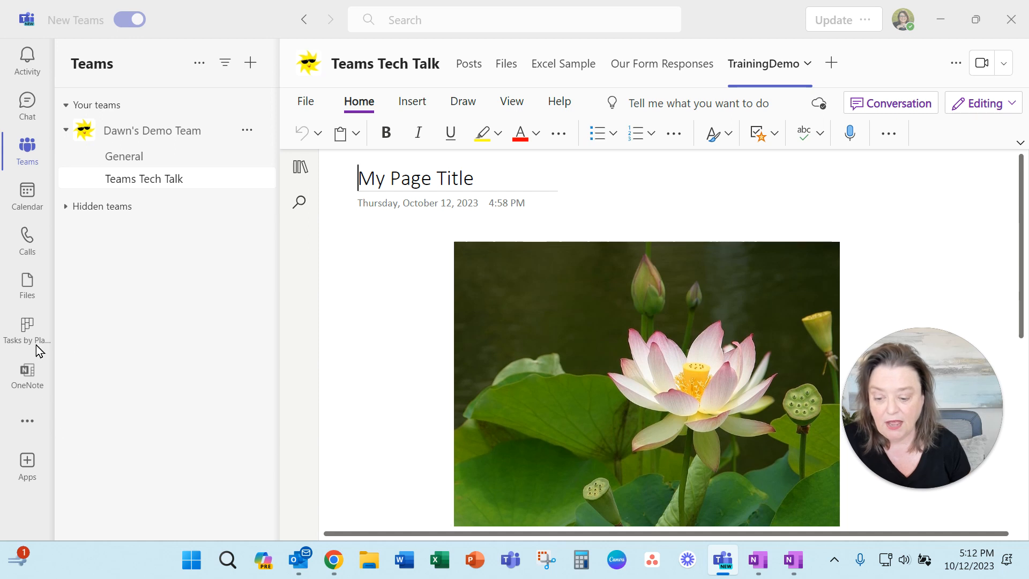
pyautogui.moveTo(31, 383)
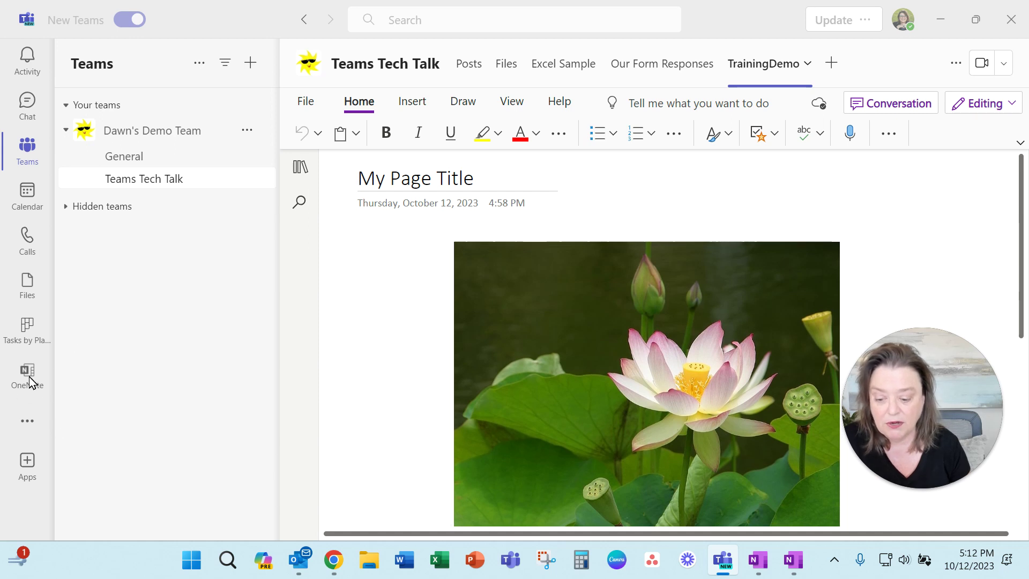
pyautogui.moveTo(29, 403)
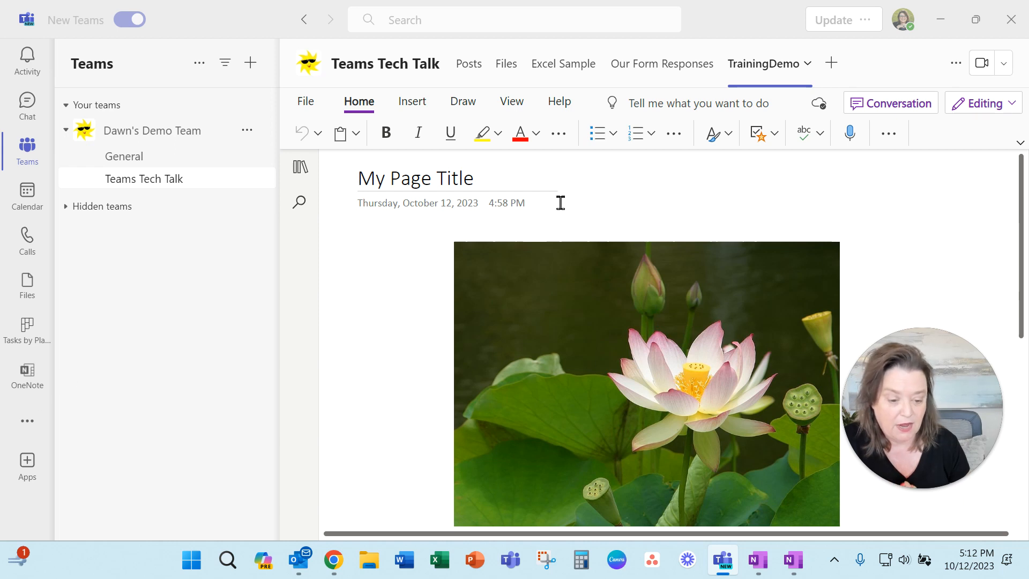
pyautogui.moveTo(830, 63)
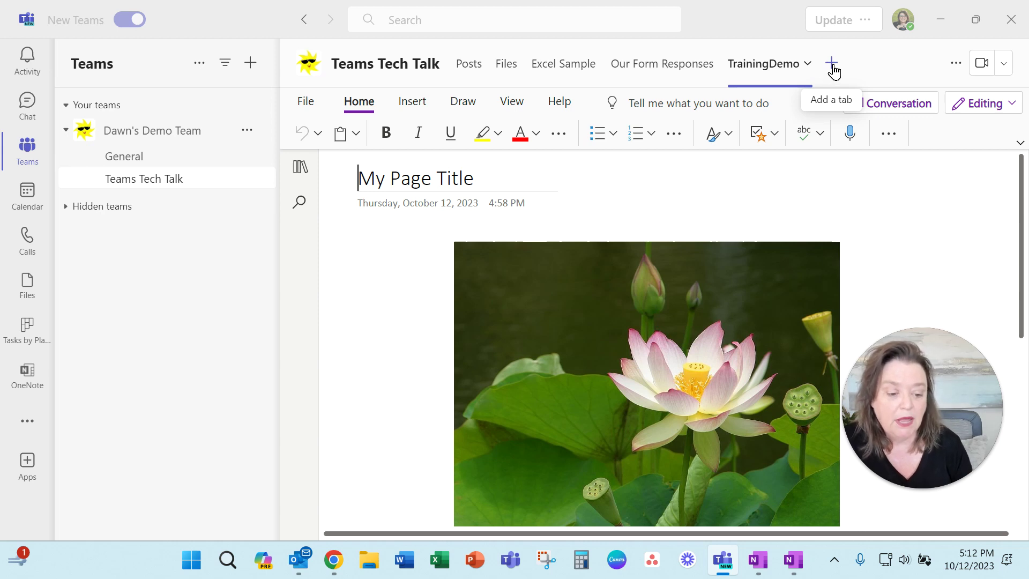
# - Start adding a new tab to the Teams Tech Talk channel, showing the app picker
pyautogui.click(832, 63)
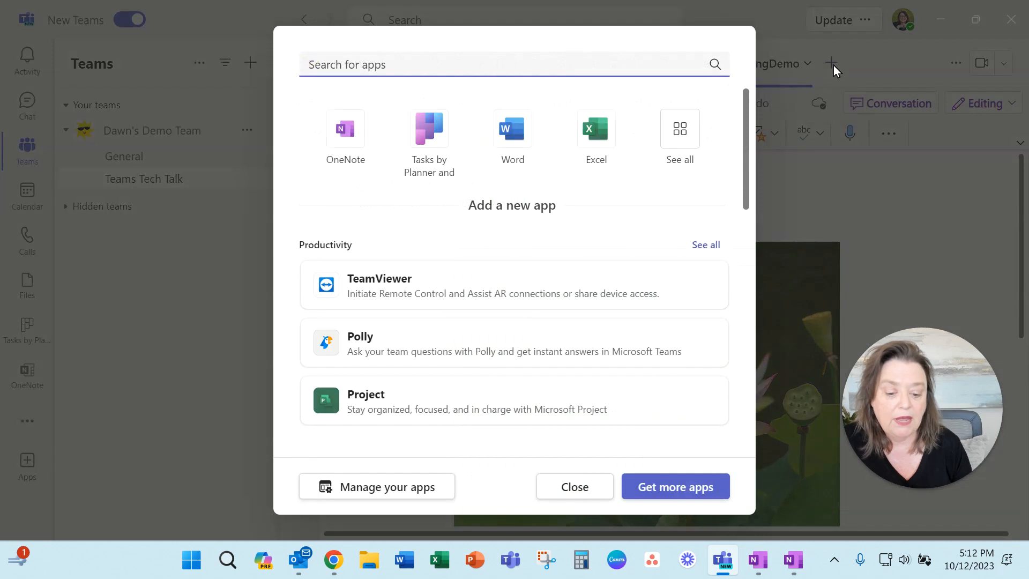
pyautogui.moveTo(345, 138)
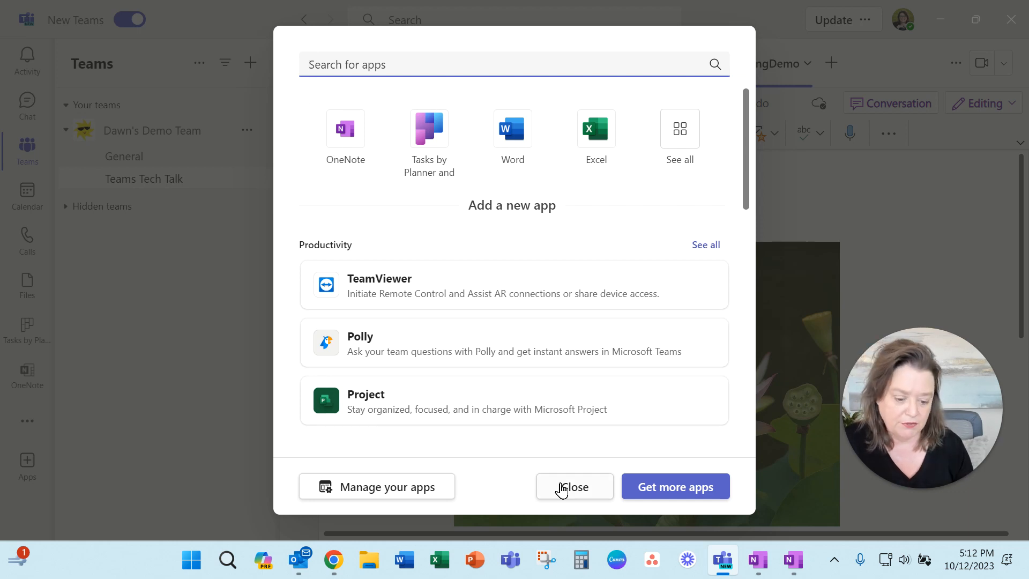
# - Dismiss the Teams app picker, returning to the TrainingDemo tab's My Page Title
pyautogui.click(575, 486)
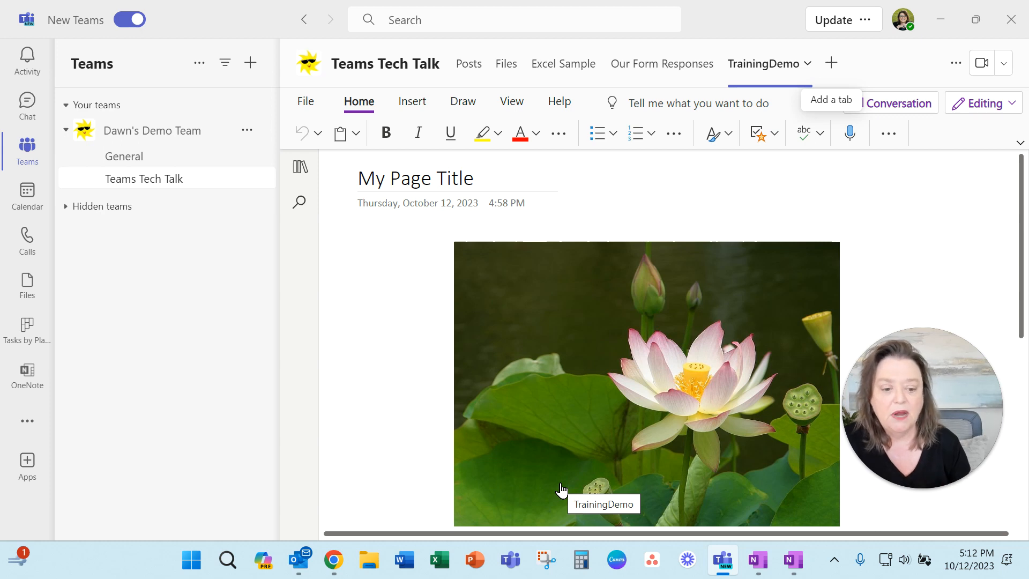
pyautogui.moveTo(651, 111)
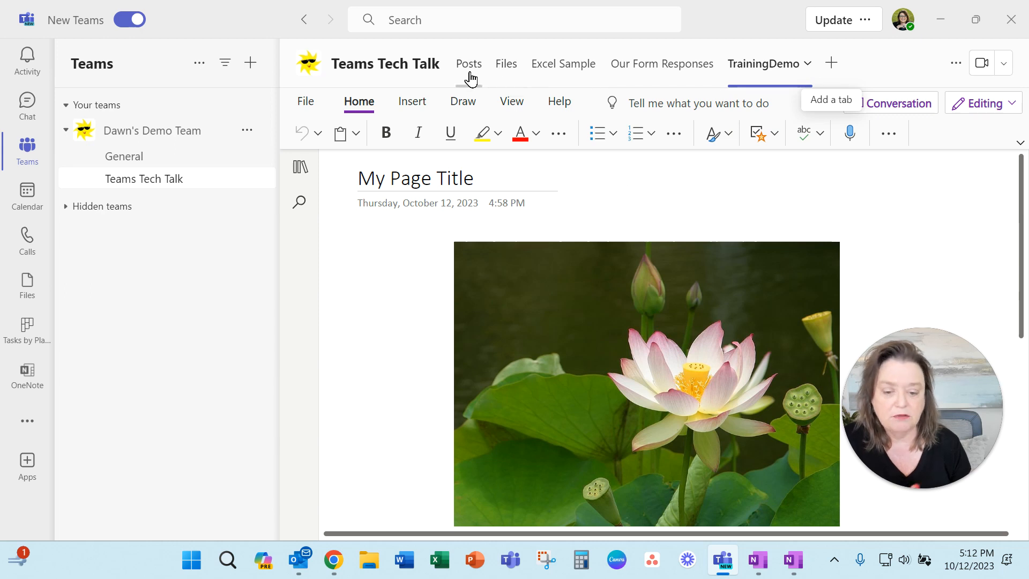
pyautogui.moveTo(117, 361)
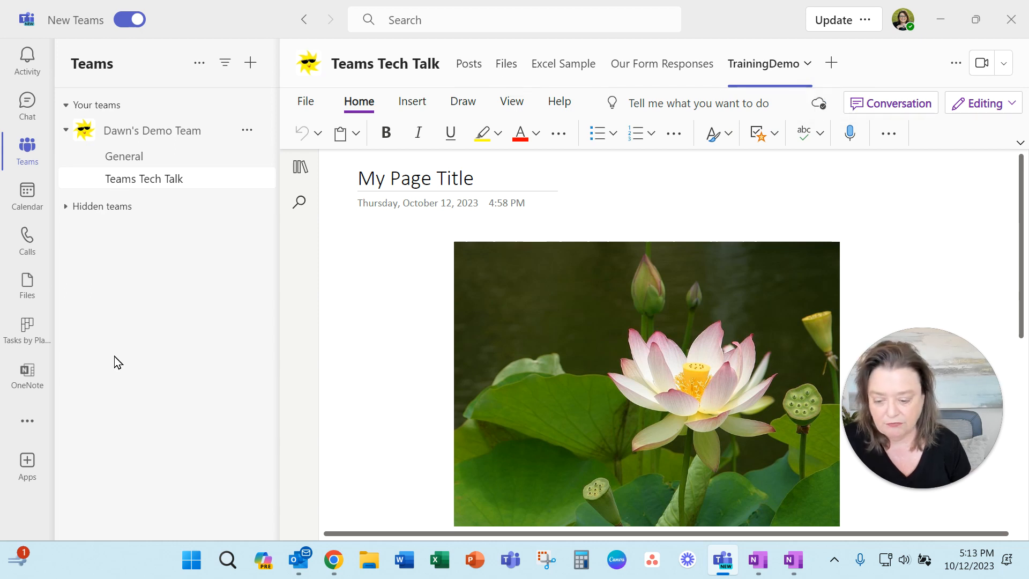
pyautogui.moveTo(29, 389)
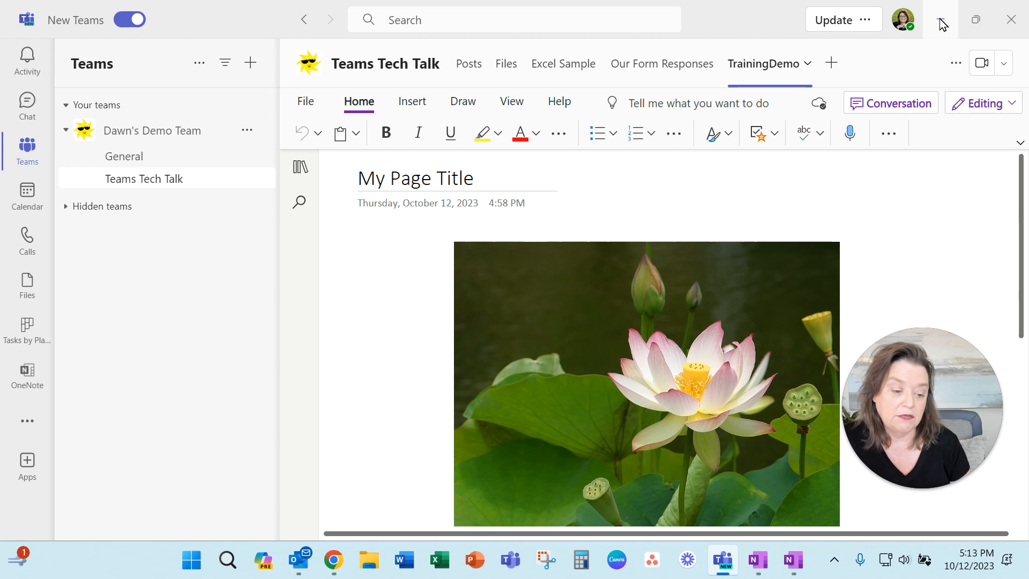
# - Bring up the OneNote desktop app, then the Training: Dawn & Mia Outlook meeting over it
pyautogui.click(756, 561)
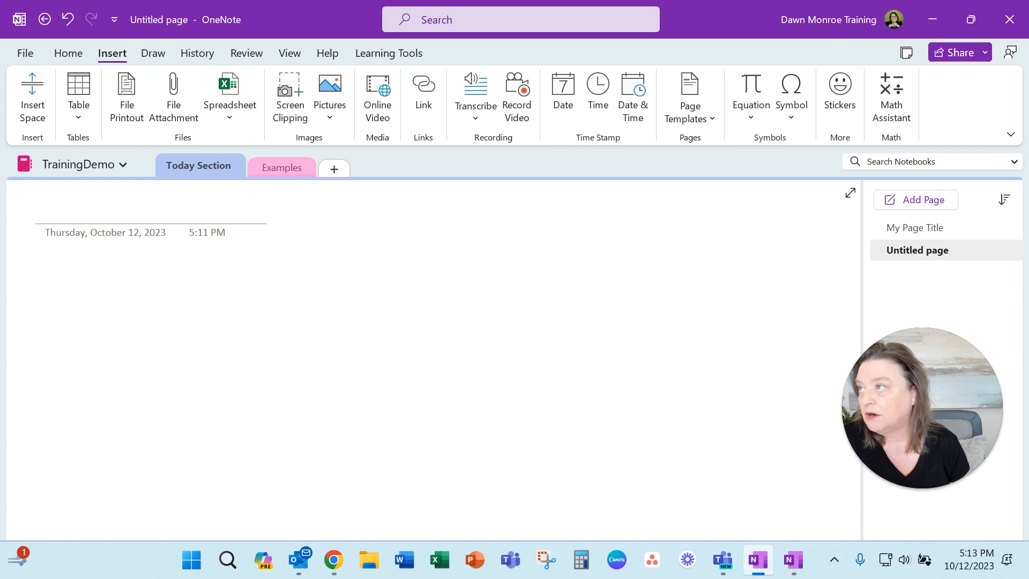
pyautogui.click(298, 560)
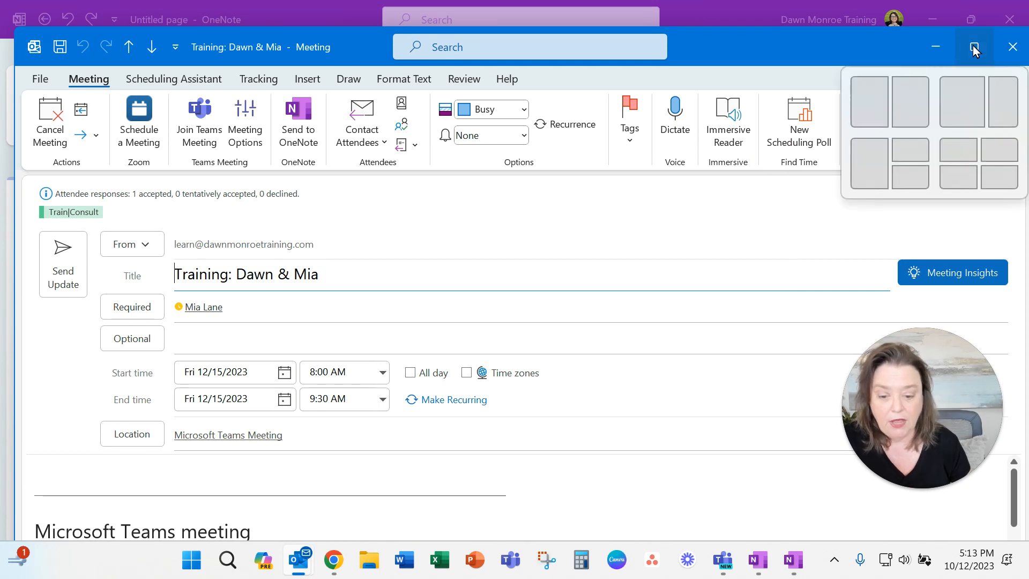
# - Maximize the meeting window and start Send to OneNote from the Meeting ribbon
pyautogui.click(974, 47)
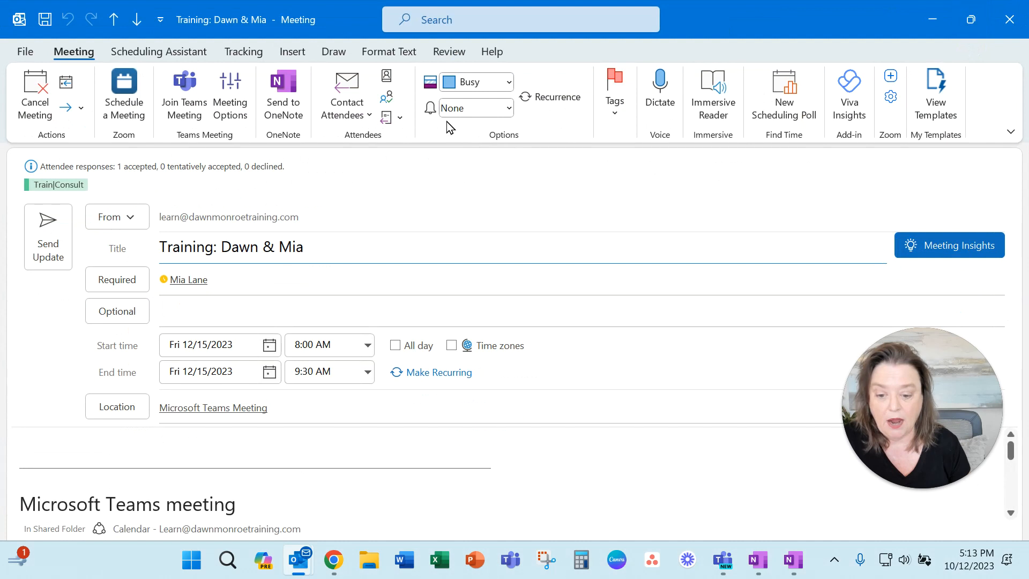
pyautogui.moveTo(283, 92)
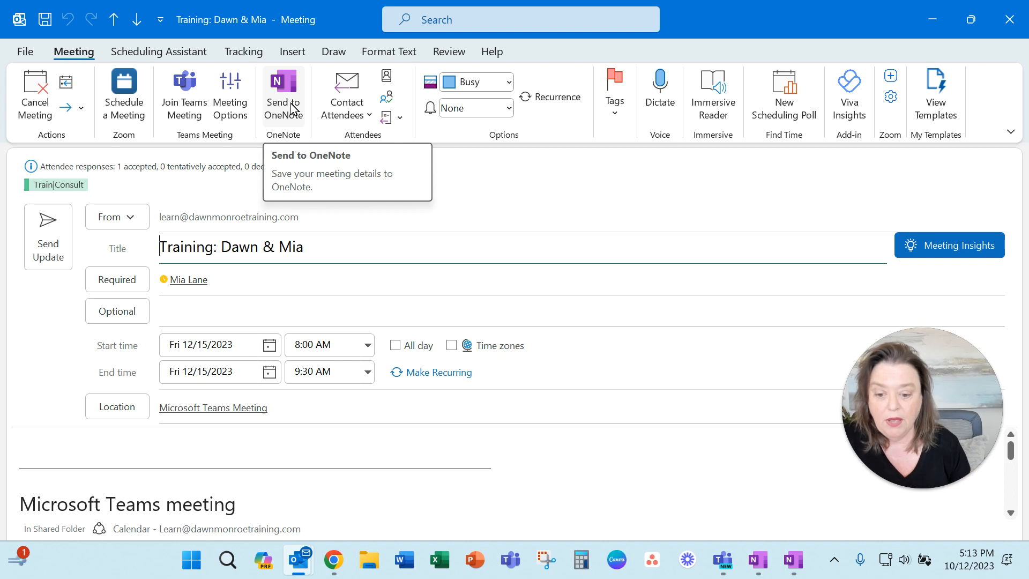
pyautogui.click(283, 94)
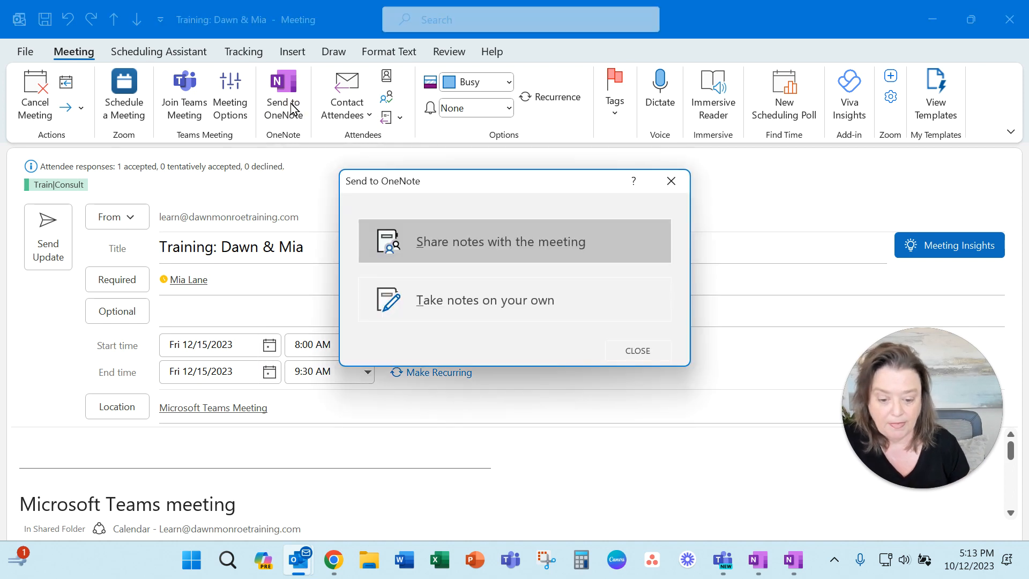
pyautogui.moveTo(482, 255)
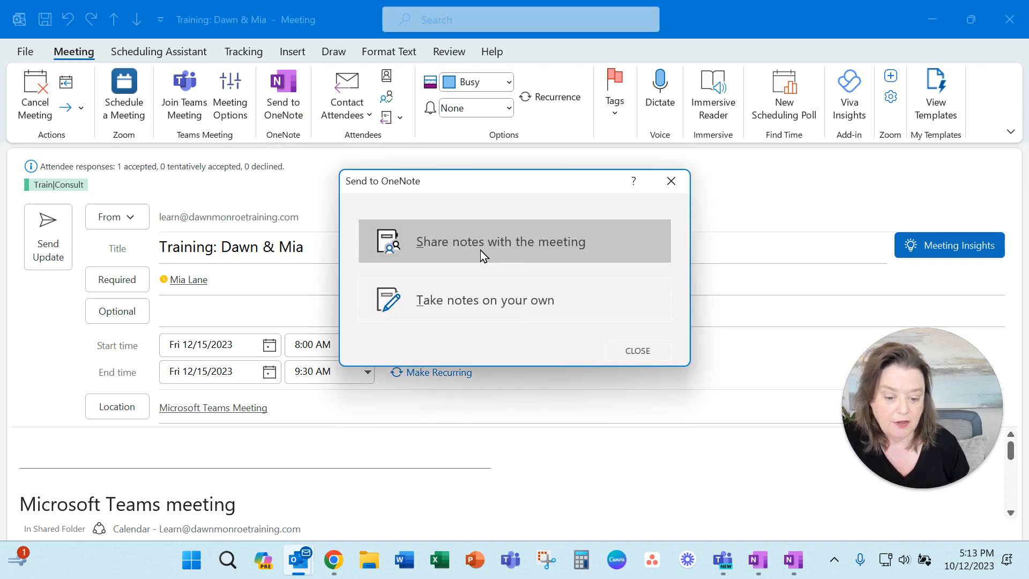
pyautogui.moveTo(145, 311)
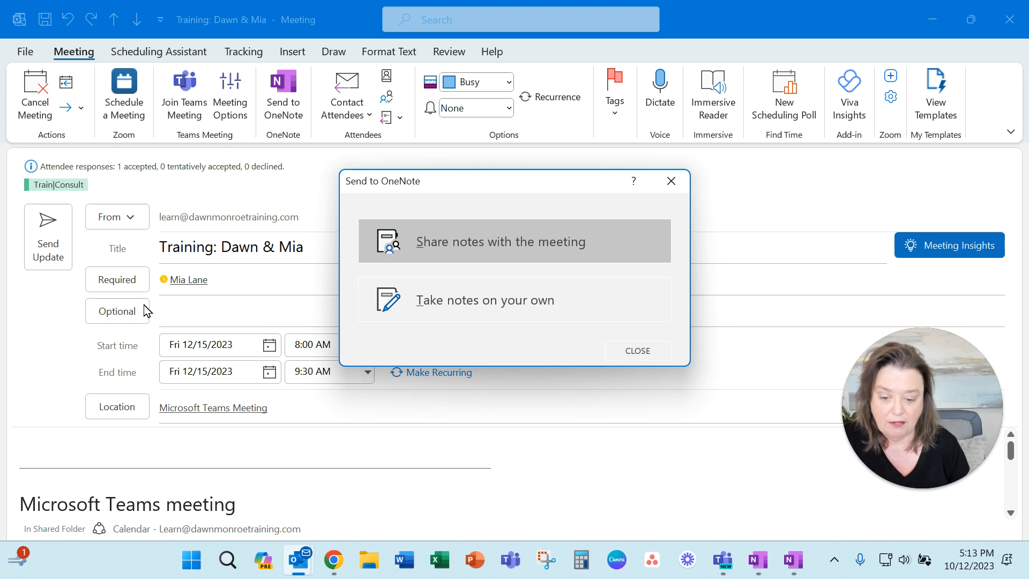
pyautogui.moveTo(512, 253)
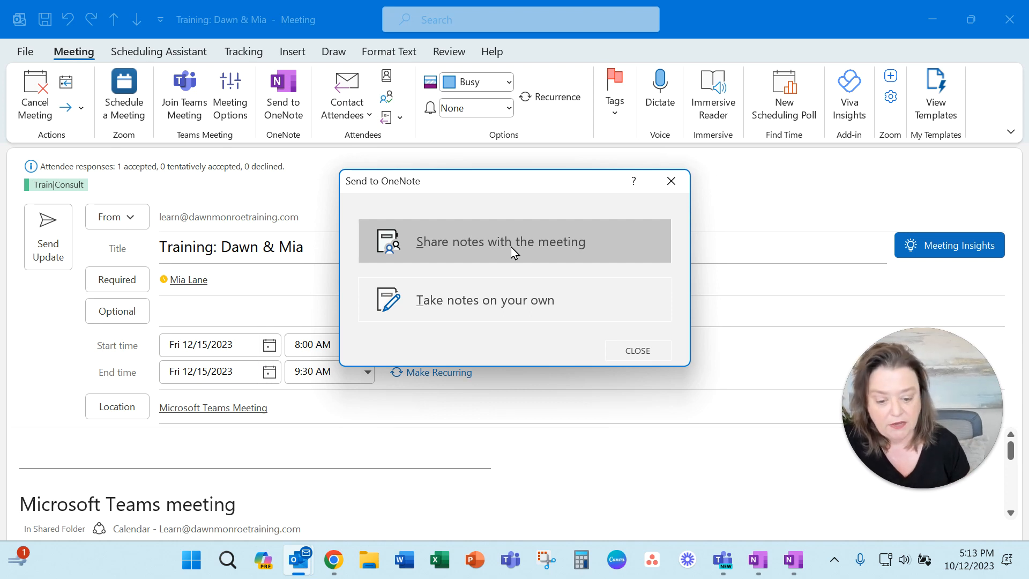
# - Share notes with the meeting, placing them in TrainingDemo's Today Section
pyautogui.click(500, 242)
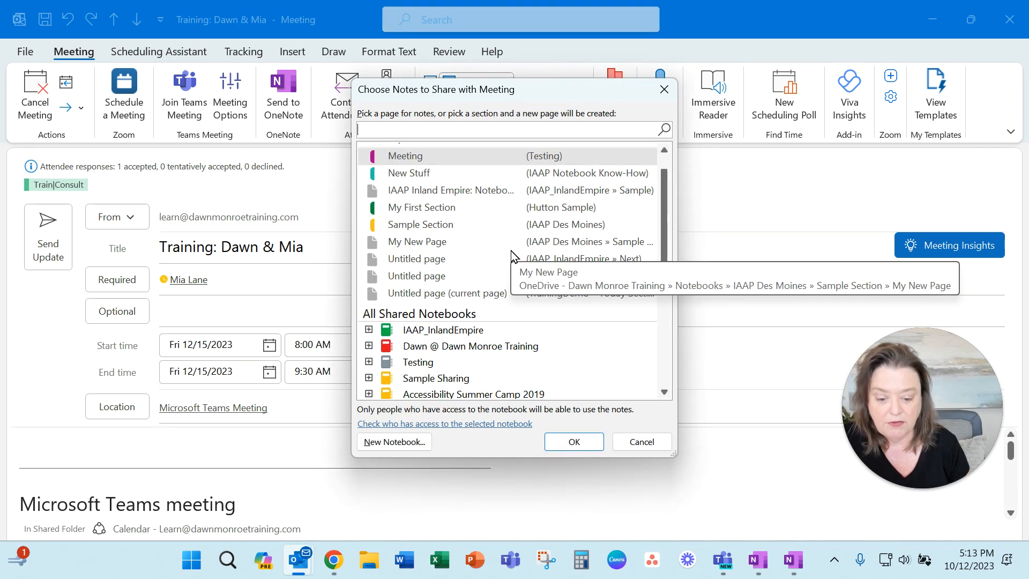
pyautogui.scroll(-3)
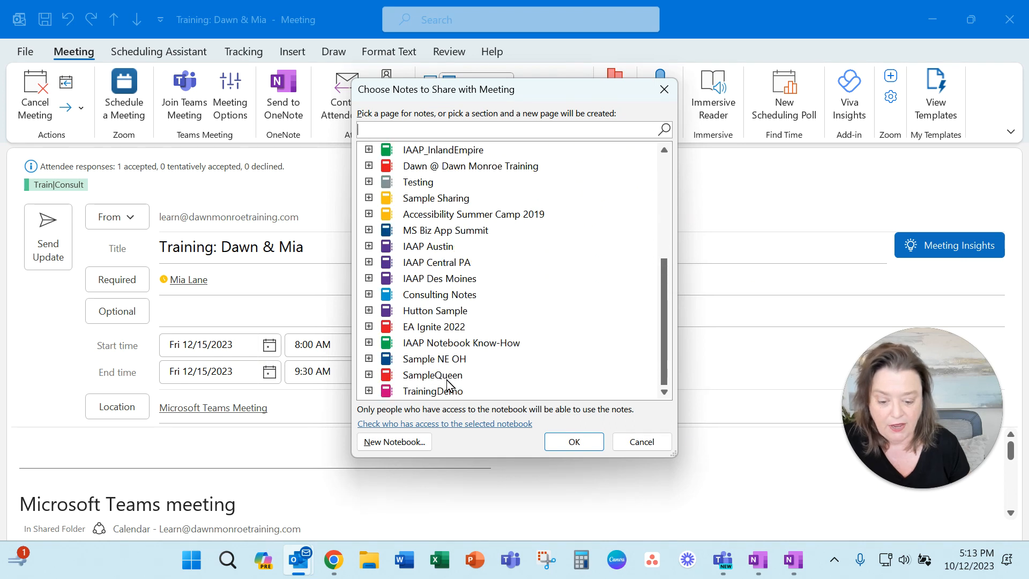
pyautogui.click(433, 390)
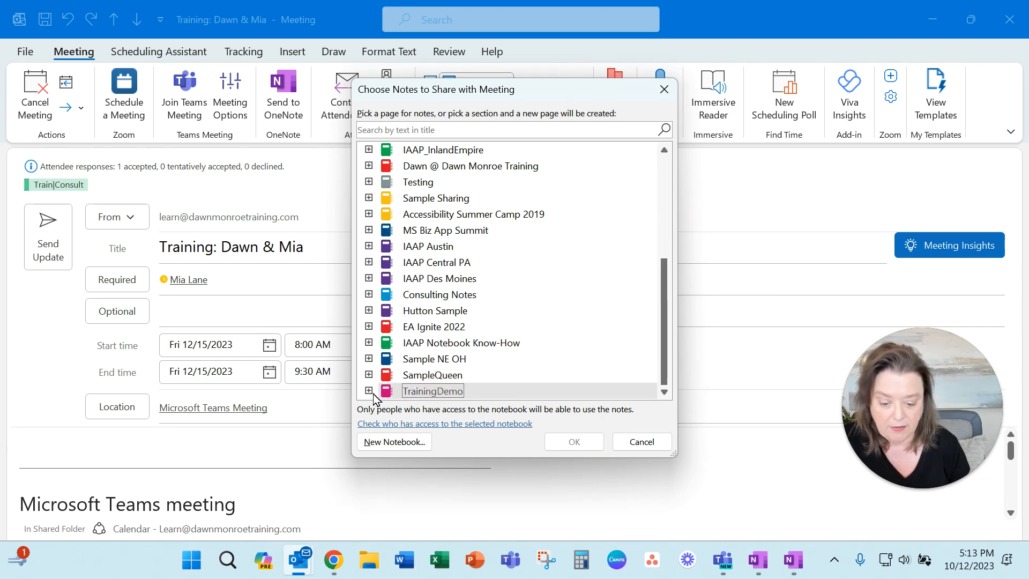
pyautogui.click(370, 390)
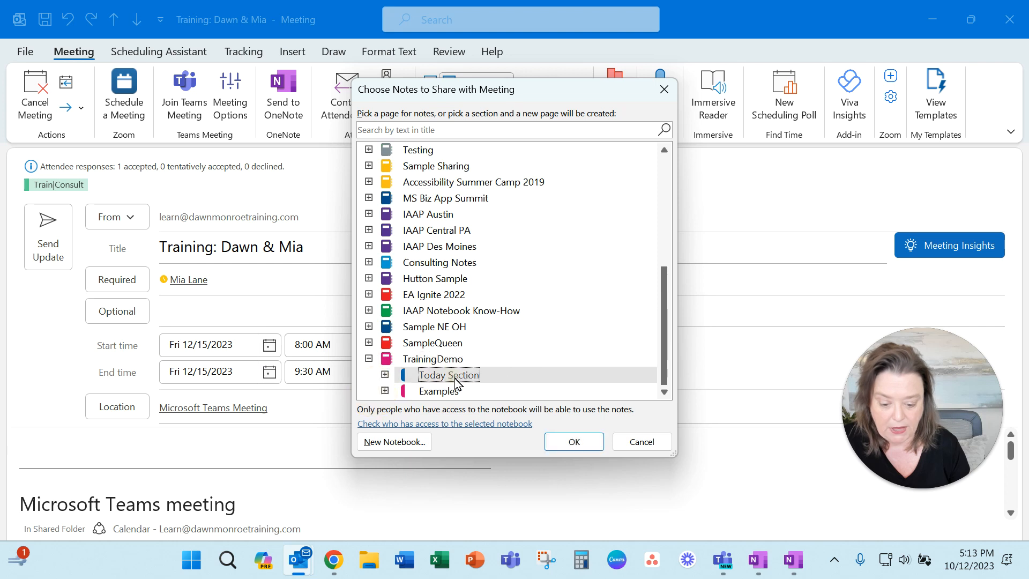
pyautogui.click(572, 441)
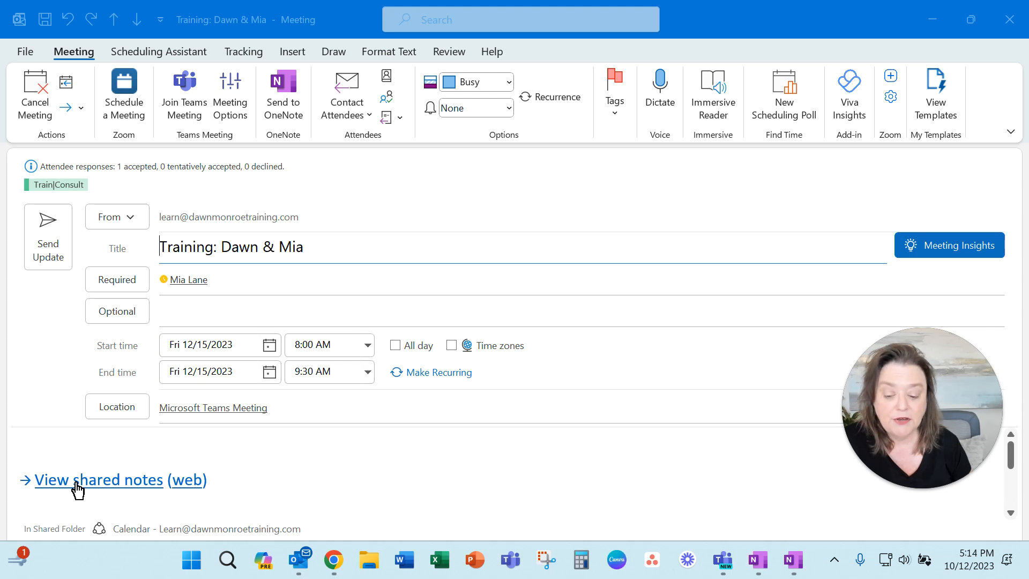
pyautogui.moveTo(125, 490)
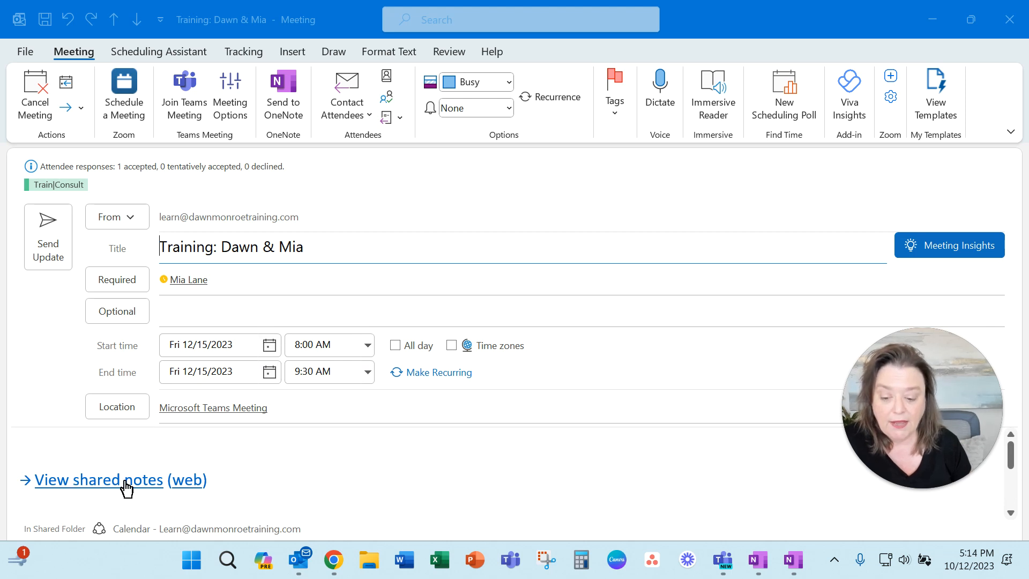
# - Follow the View shared notes link to the new Training: Dawn & Mia page and click into it
pyautogui.click(100, 479)
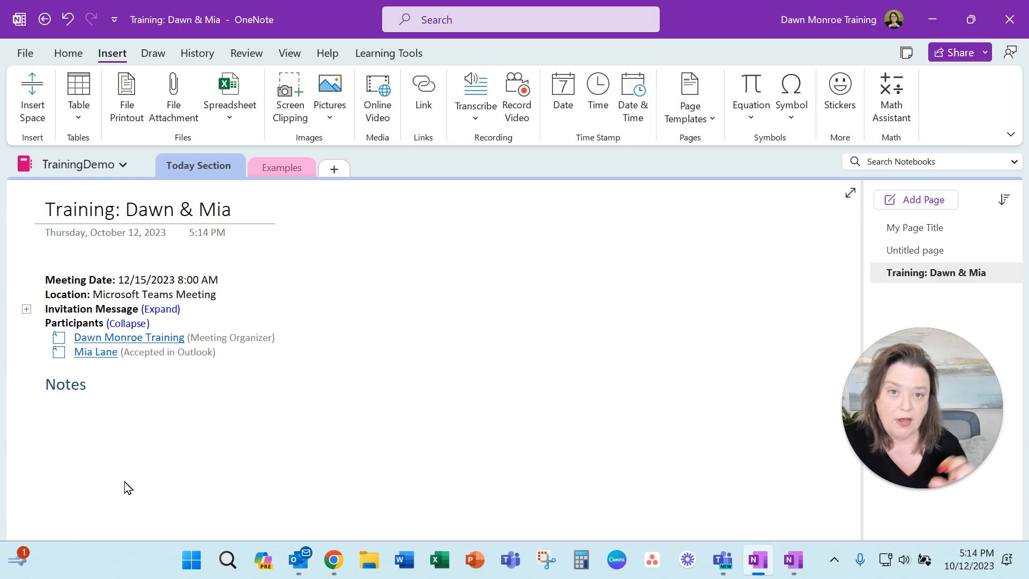
pyautogui.moveTo(18, 313)
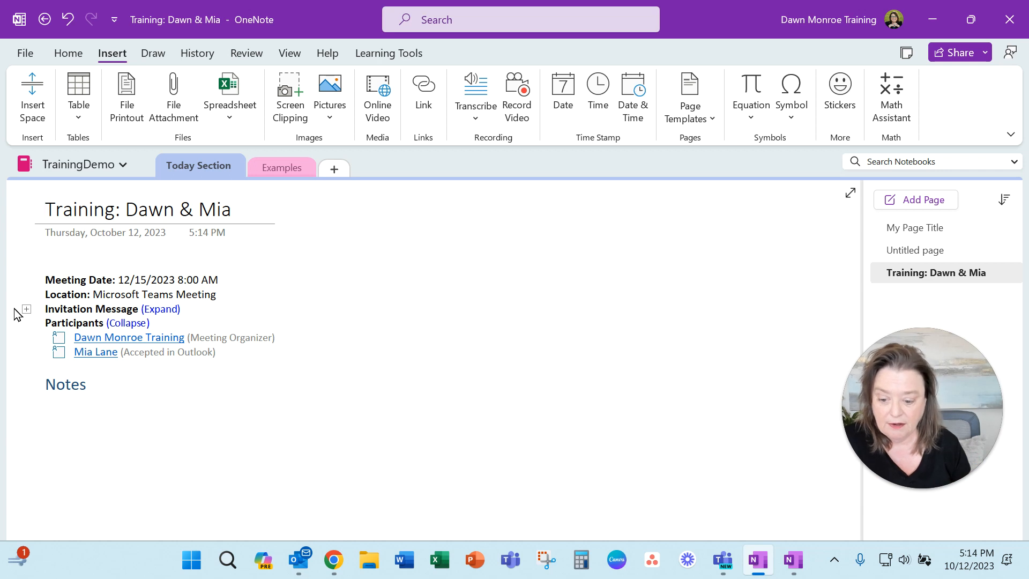
pyautogui.click(177, 388)
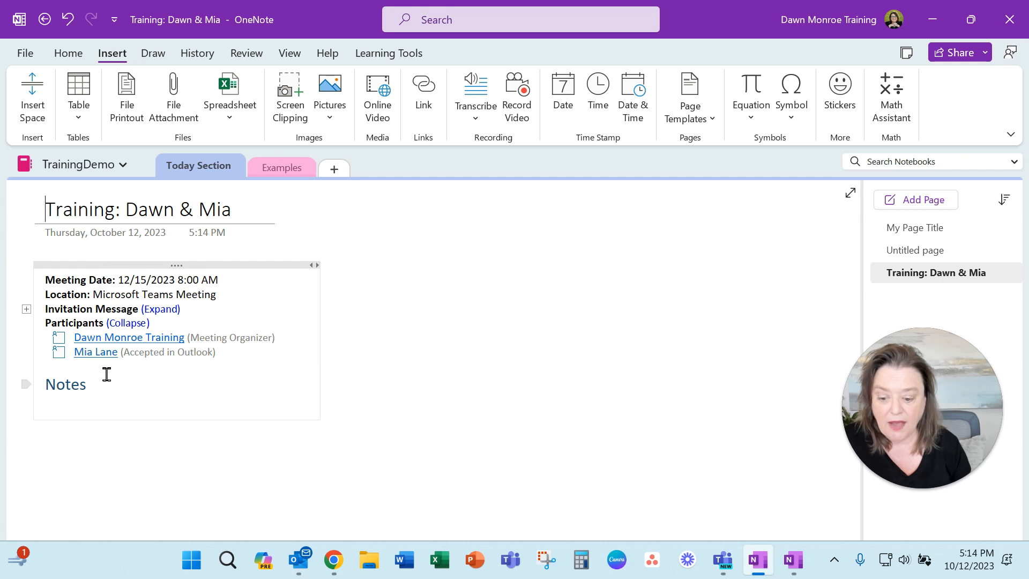
pyautogui.moveTo(164, 406)
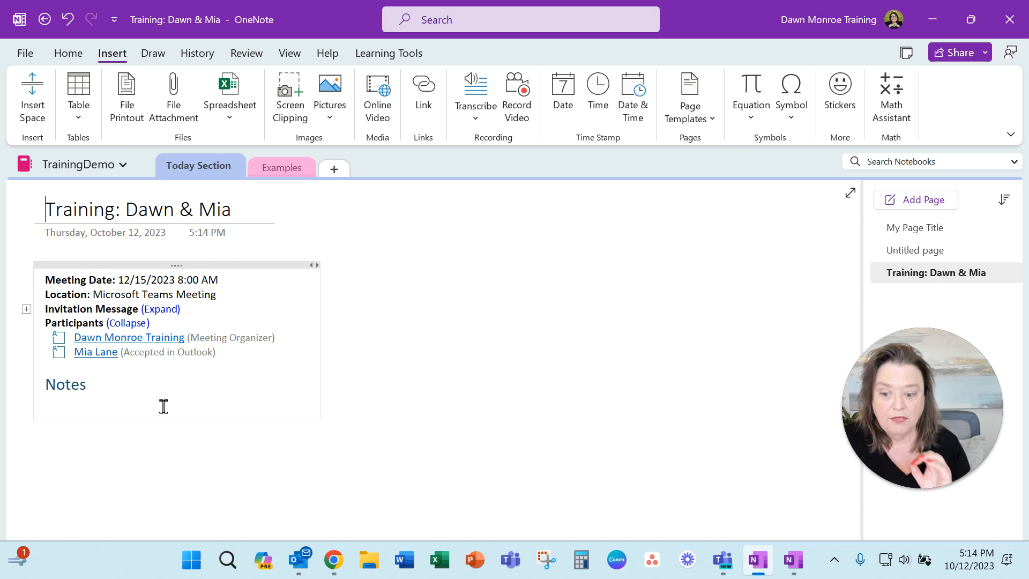
pyautogui.moveTo(69, 337)
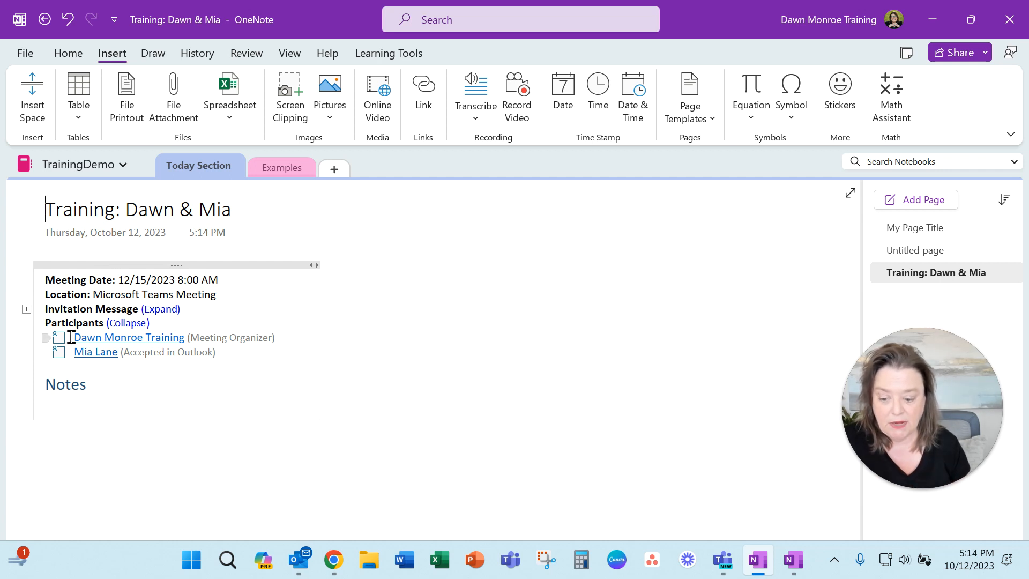
pyautogui.moveTo(61, 355)
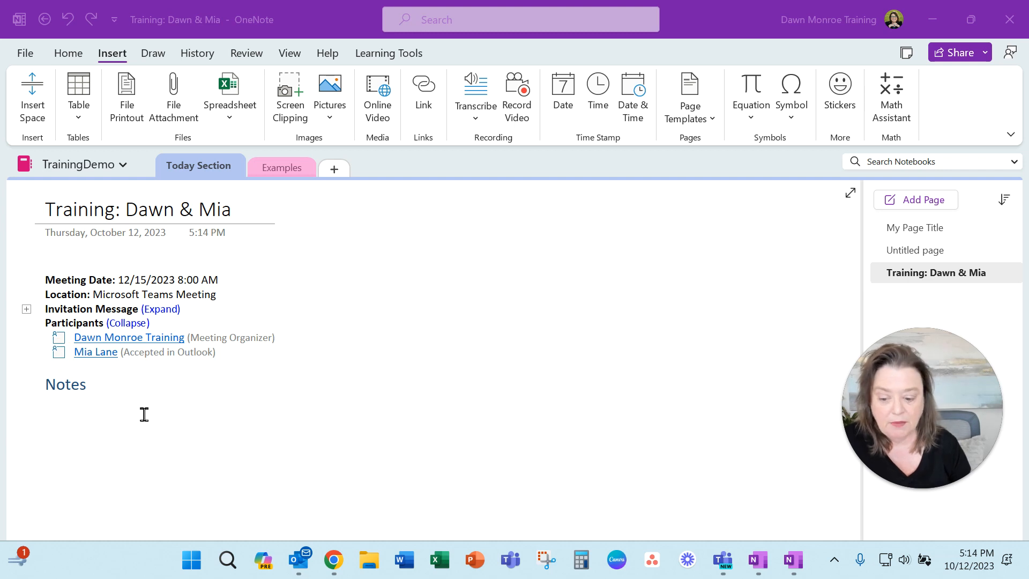
pyautogui.click(144, 413)
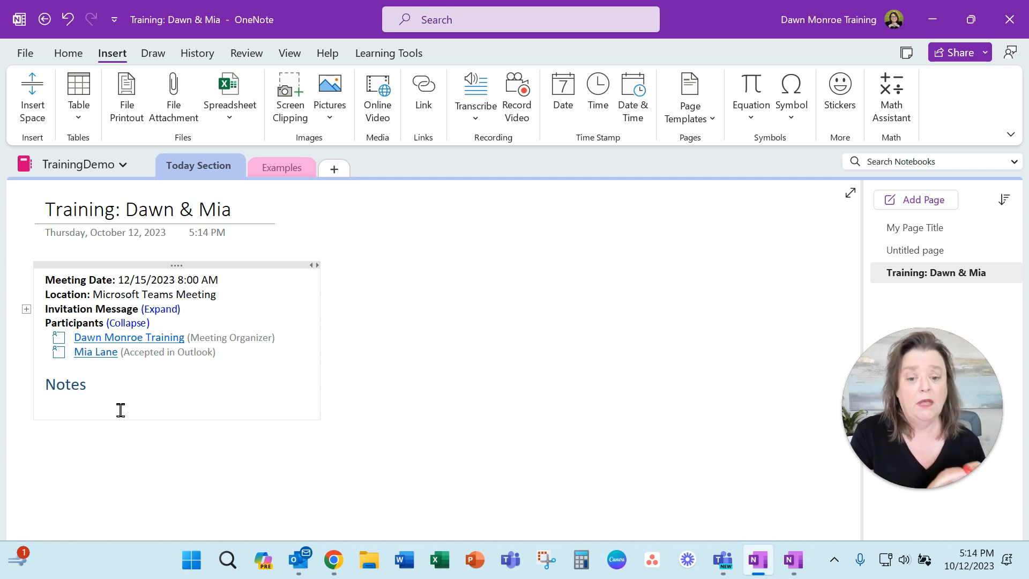
pyautogui.click(86, 384)
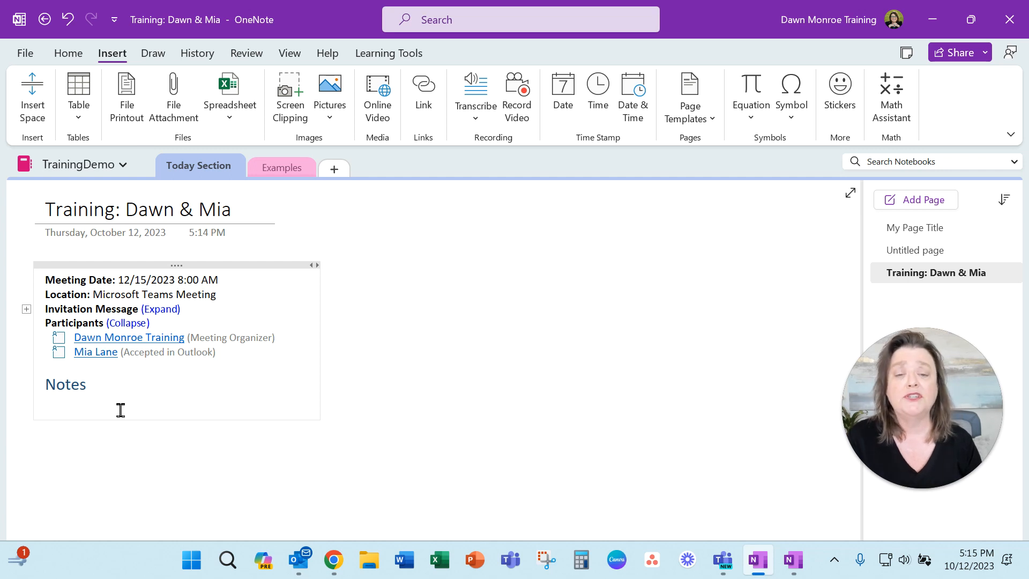
pyautogui.click(85, 383)
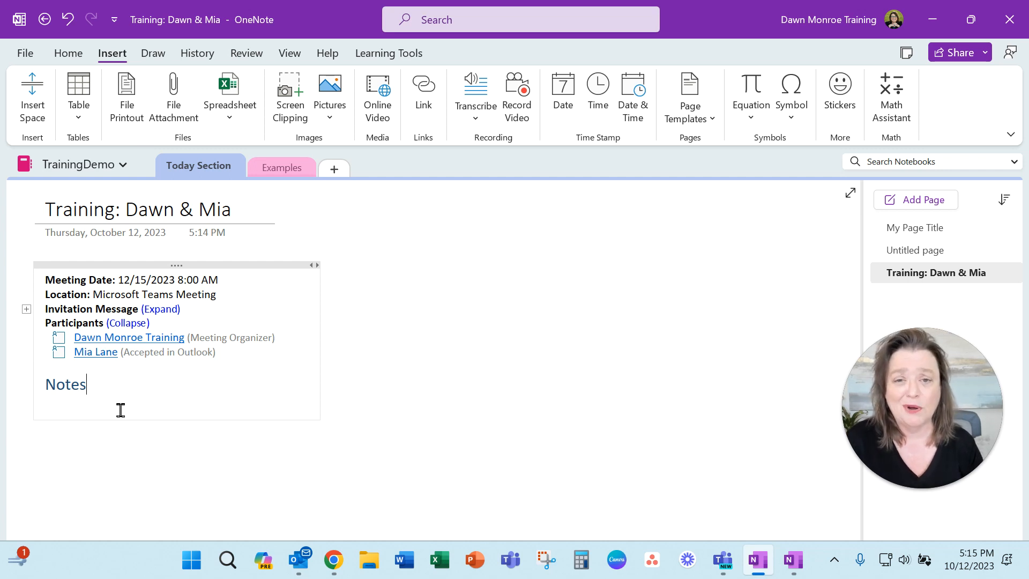